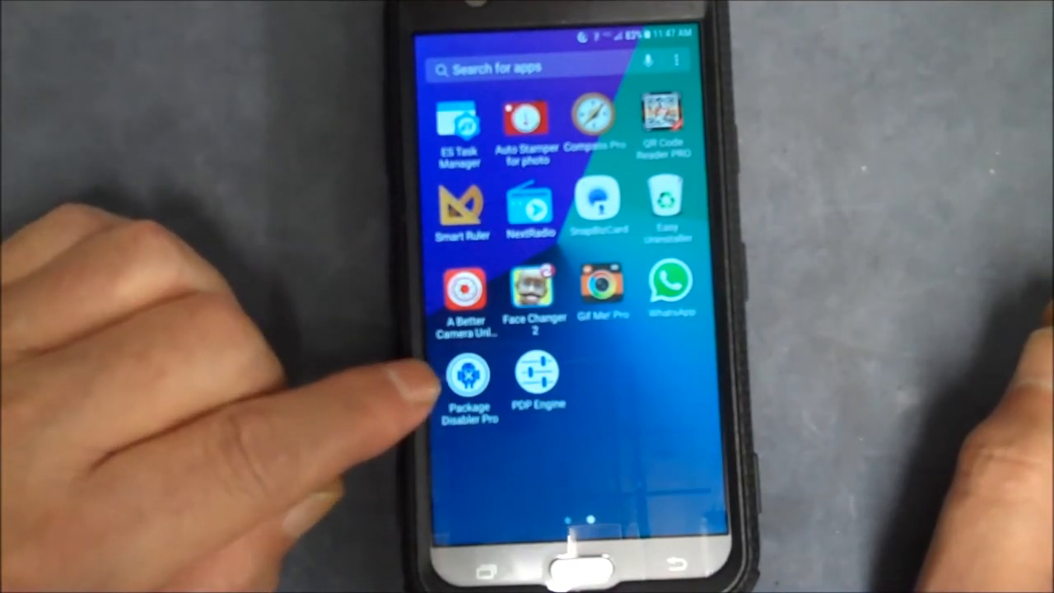
- Launch Package Disabler Pro to bring up the installed package list
click(467, 379)
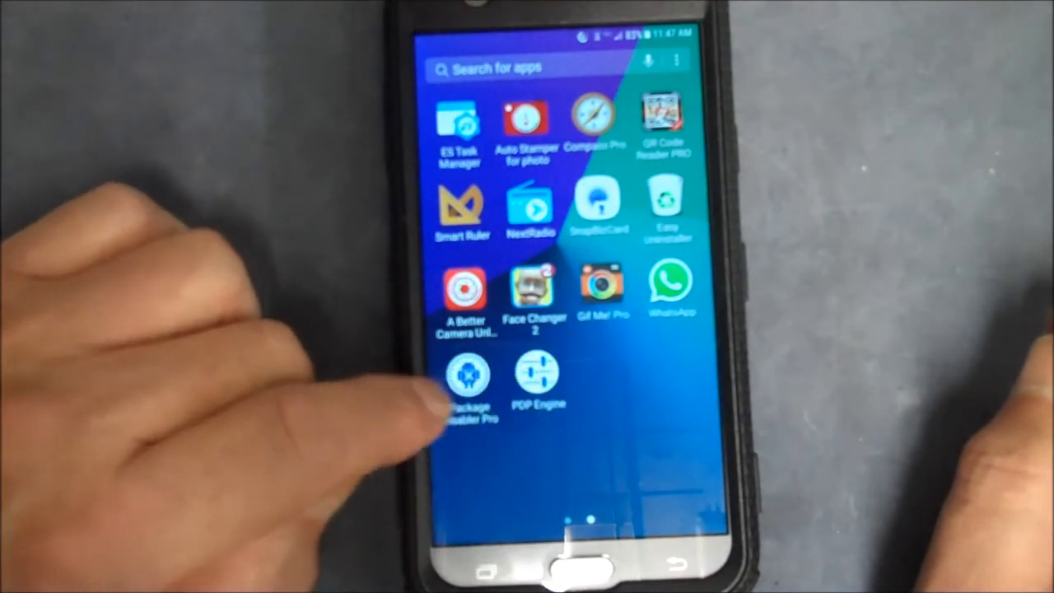
click(464, 379)
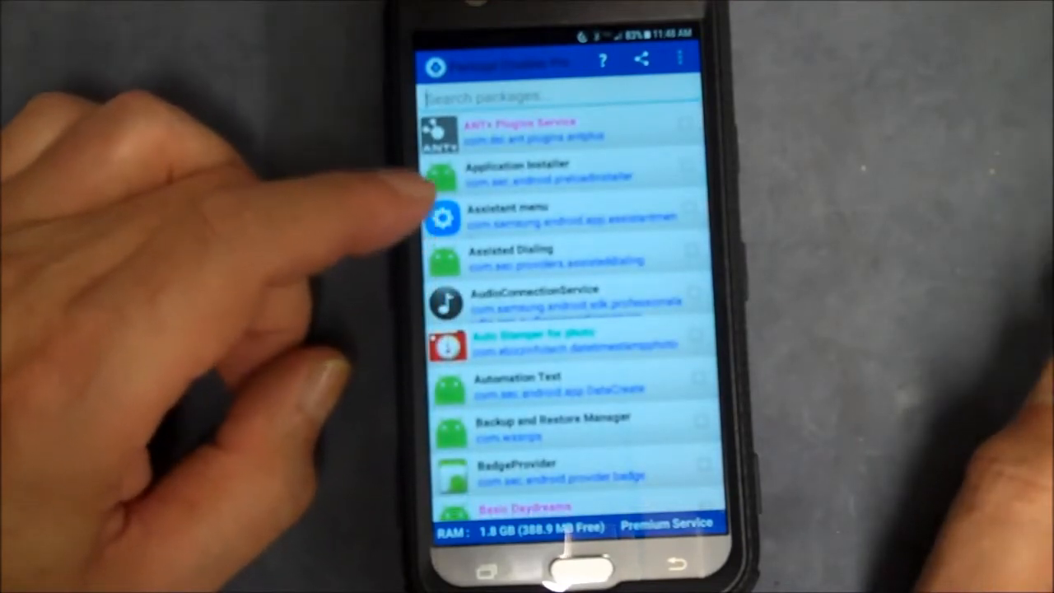
- Scroll down to Galaxy Essentials Widget and mark that package disabled
scroll(down, 3)
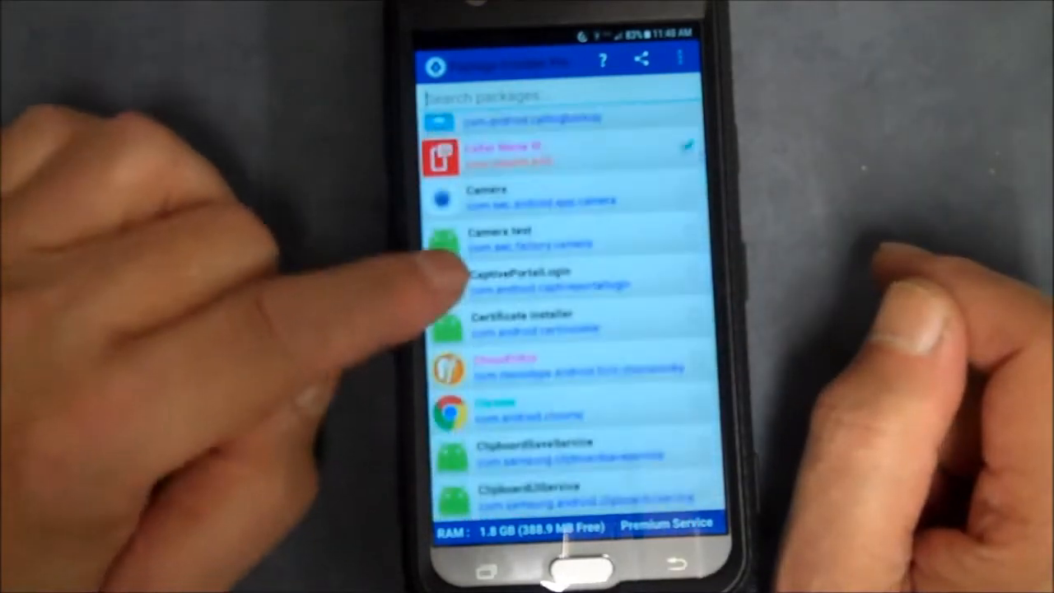
scroll(down, 3)
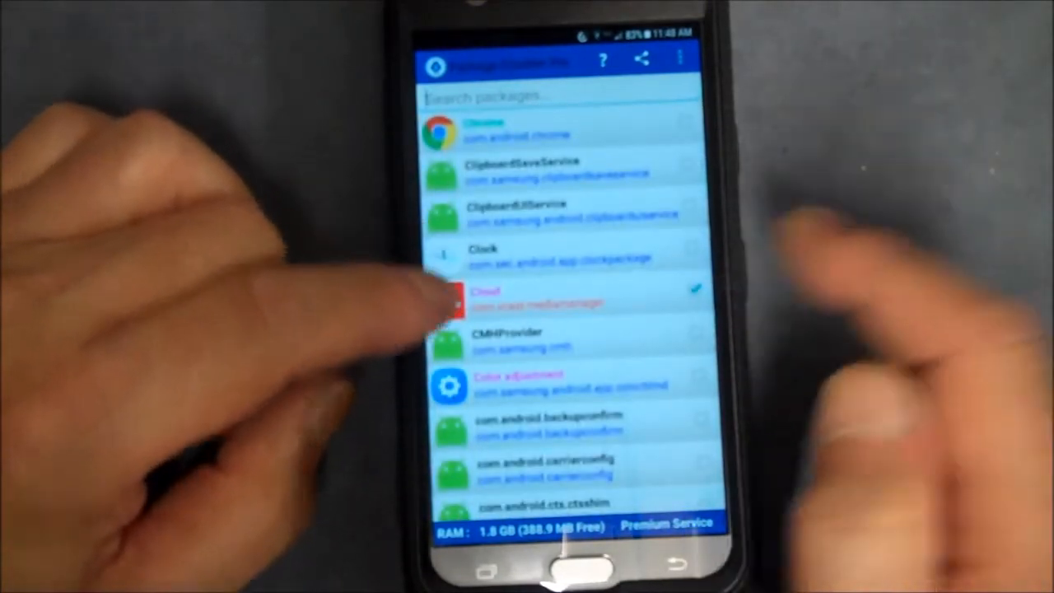
scroll(down, 3)
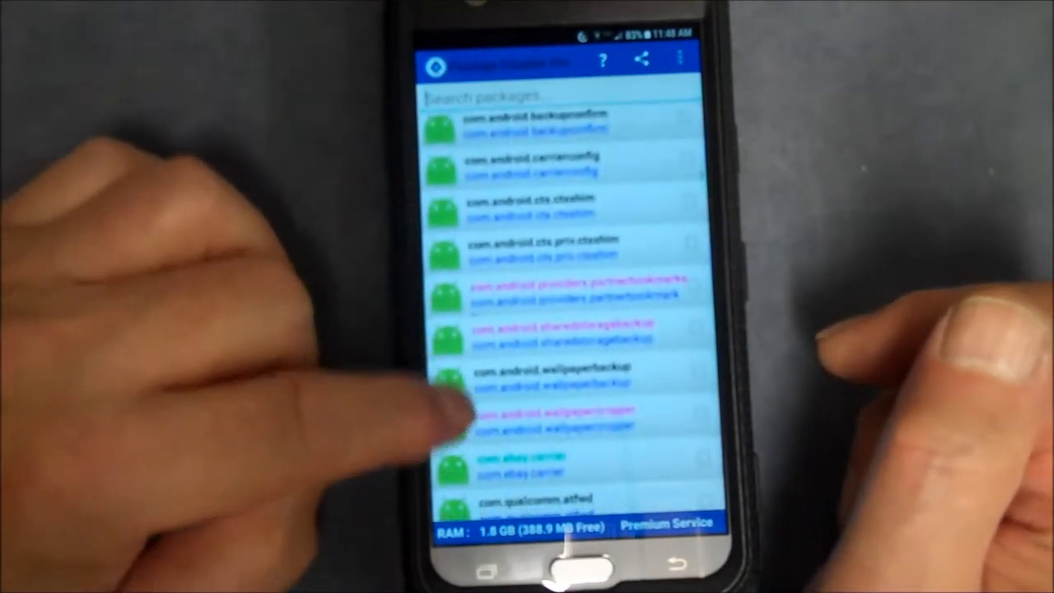
scroll(down, 3)
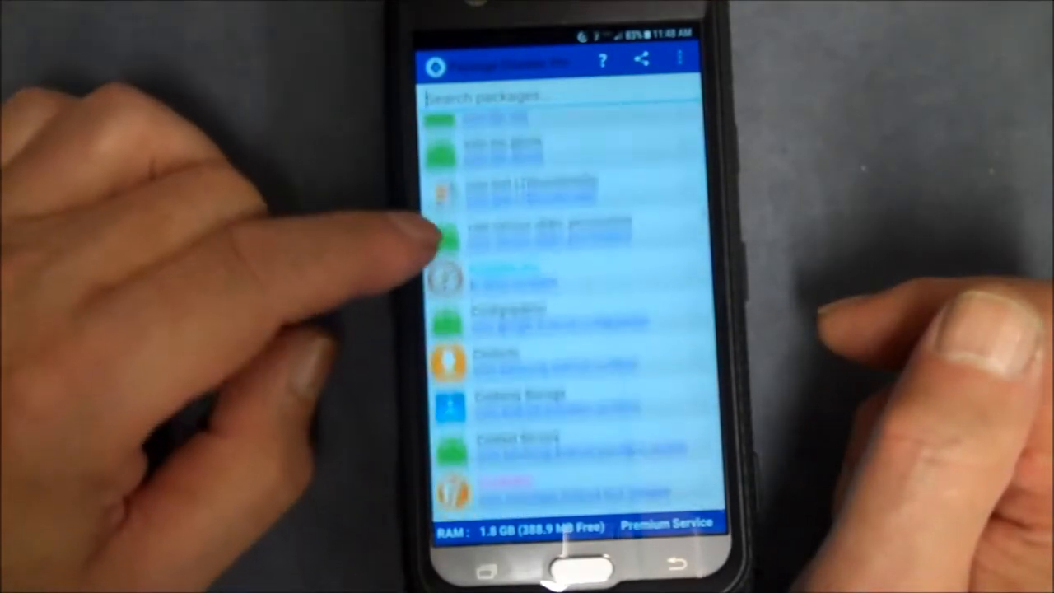
scroll(down, 3)
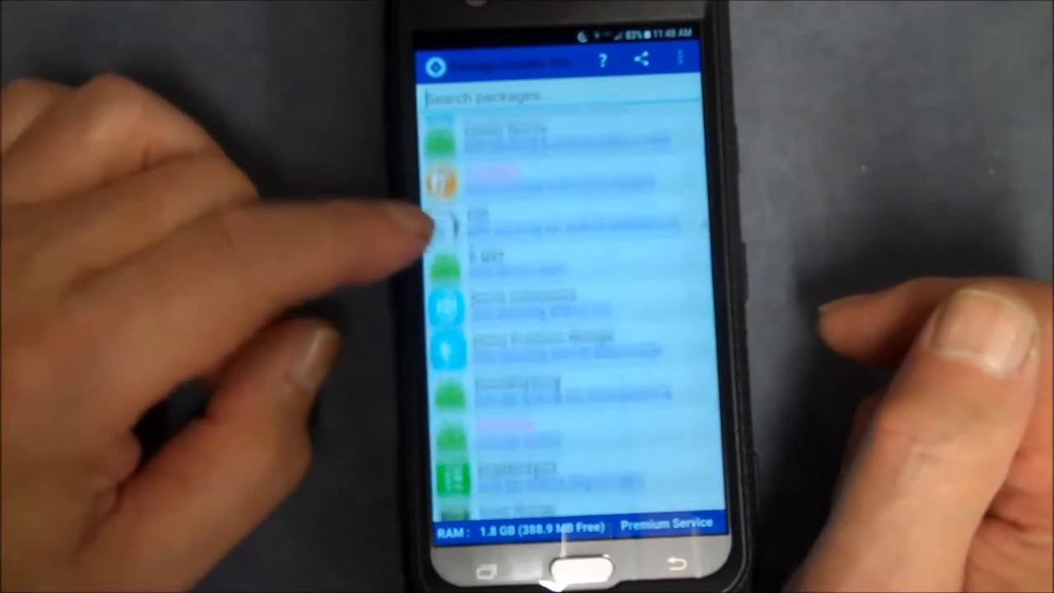
scroll(down, 3)
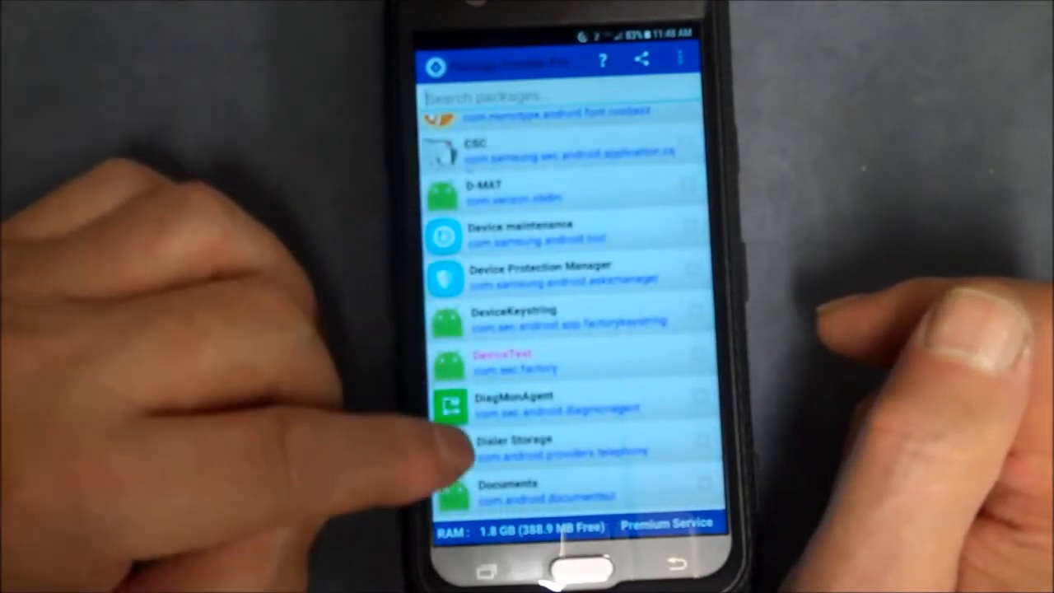
scroll(down, 3)
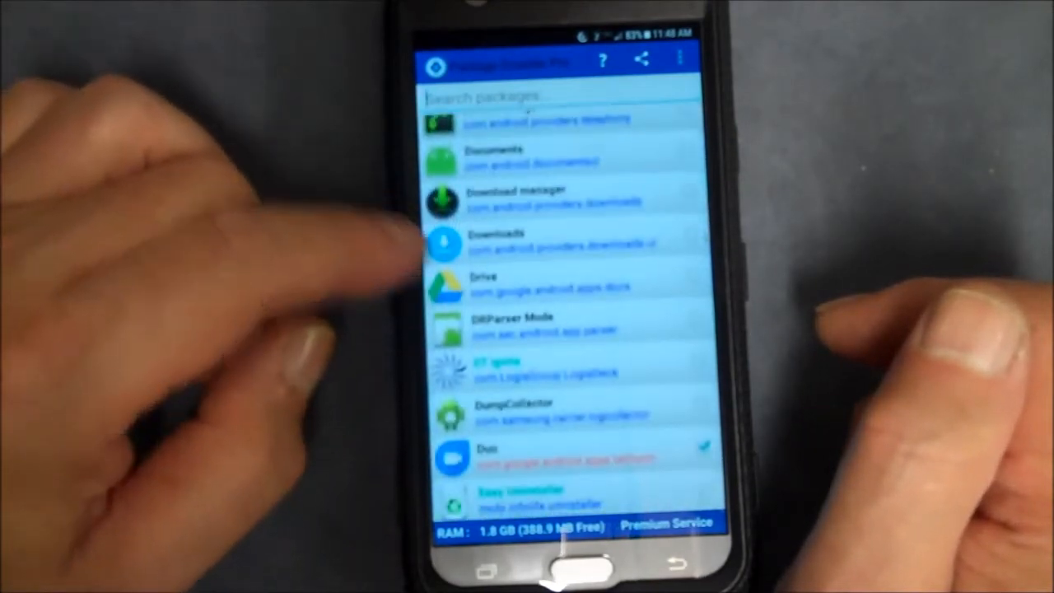
scroll(down, 3)
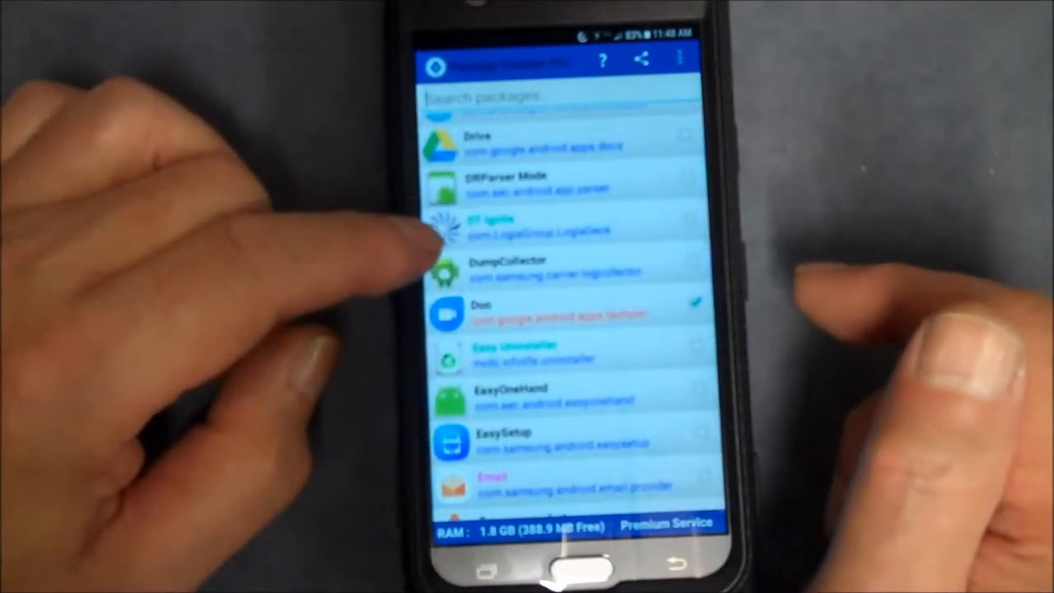
scroll(down, 3)
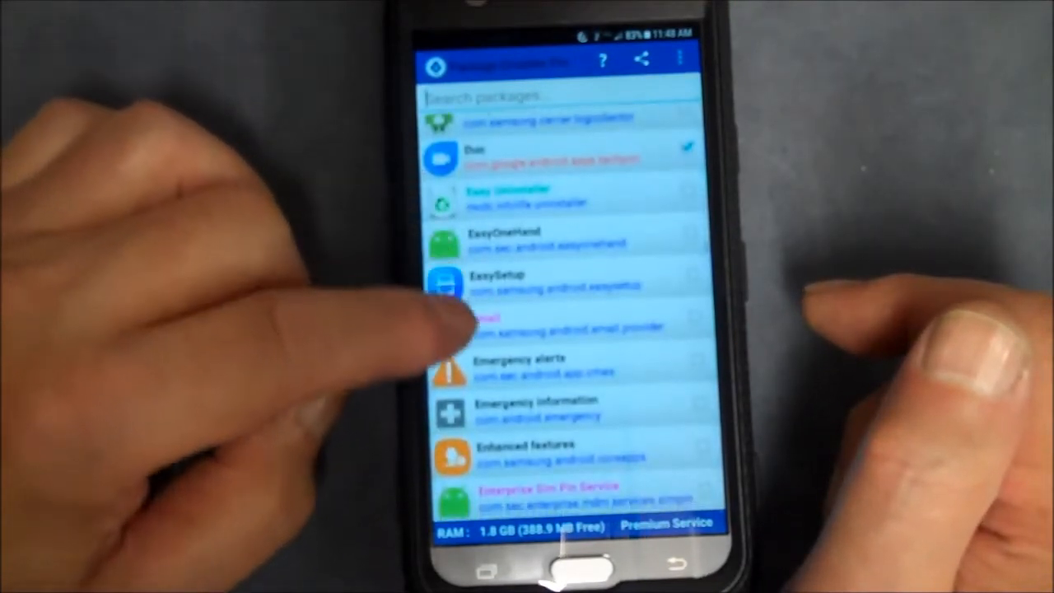
scroll(down, 3)
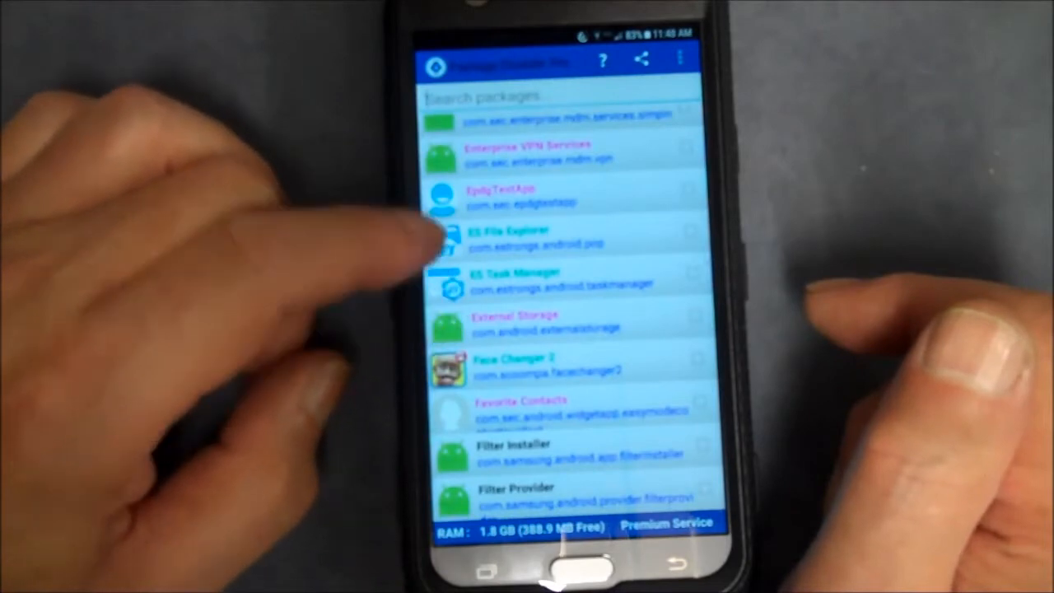
scroll(down, 3)
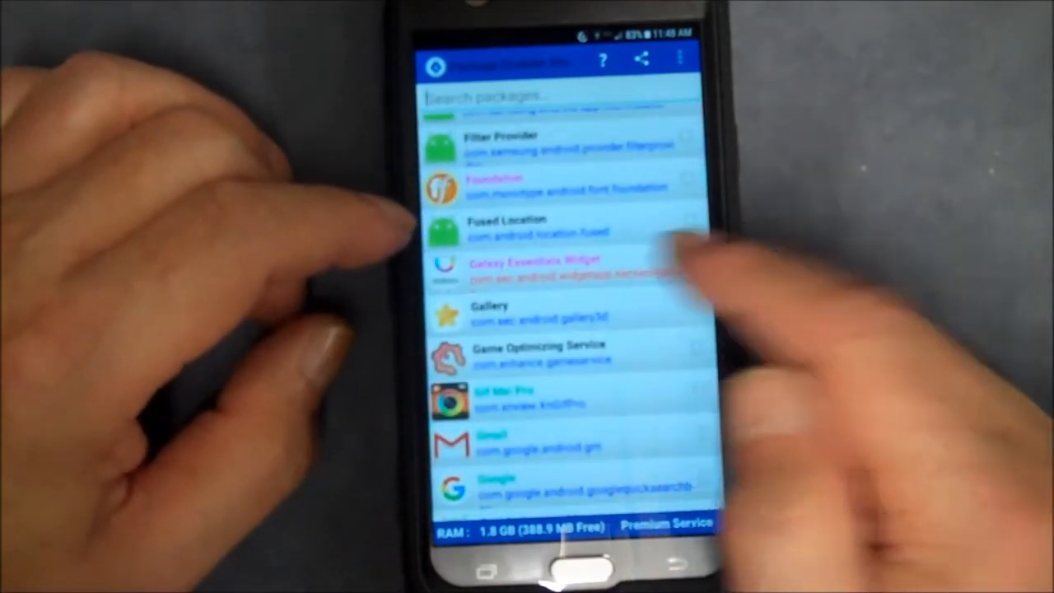
click(683, 262)
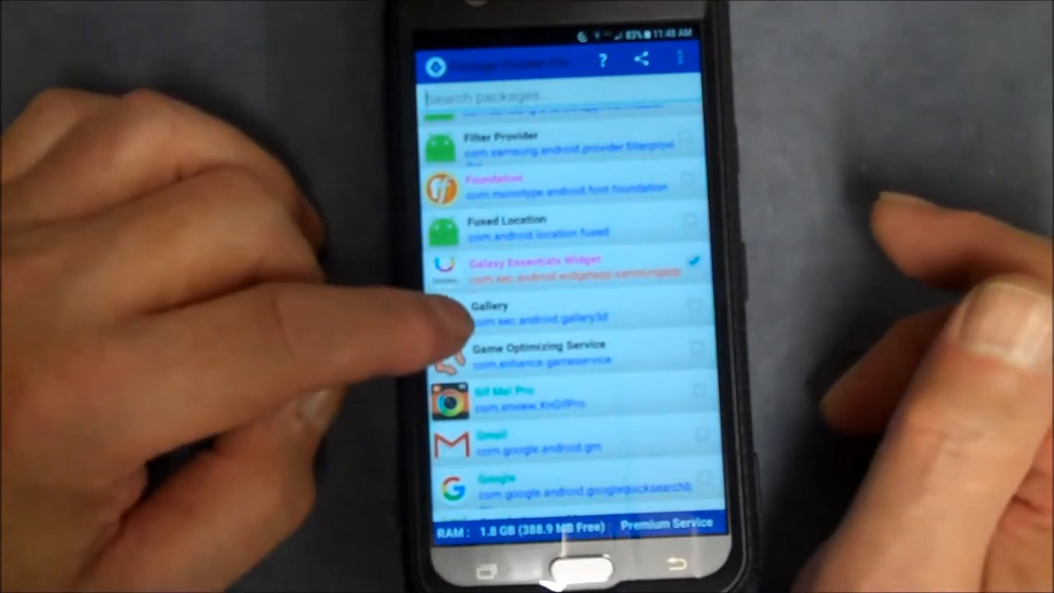
- Scroll the package list down to the Samsung entries (Notes, Push Service, Themes, updates, DLPService)
scroll(down, 3)
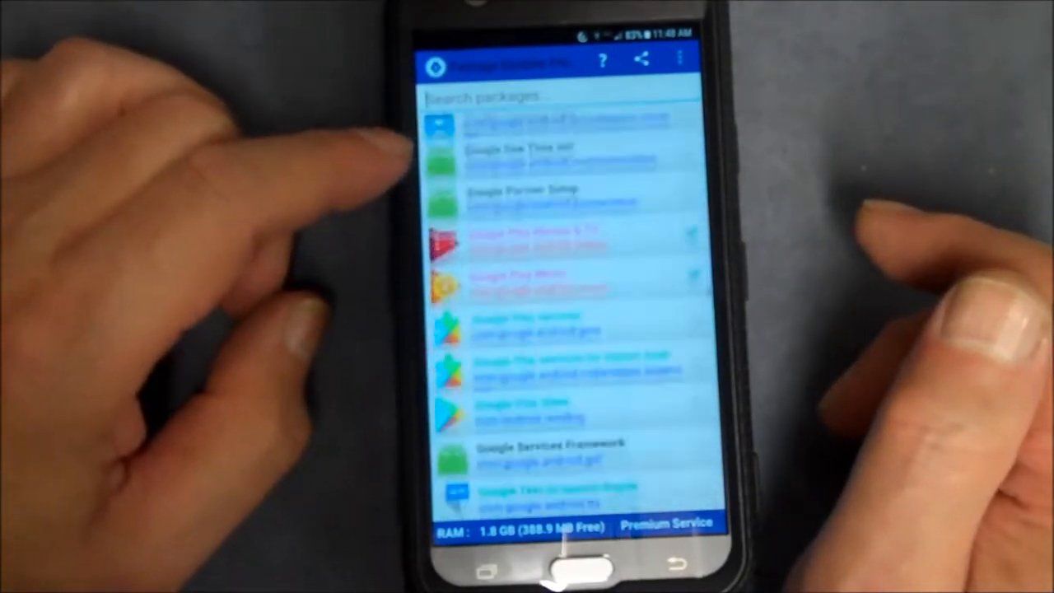
scroll(down, 3)
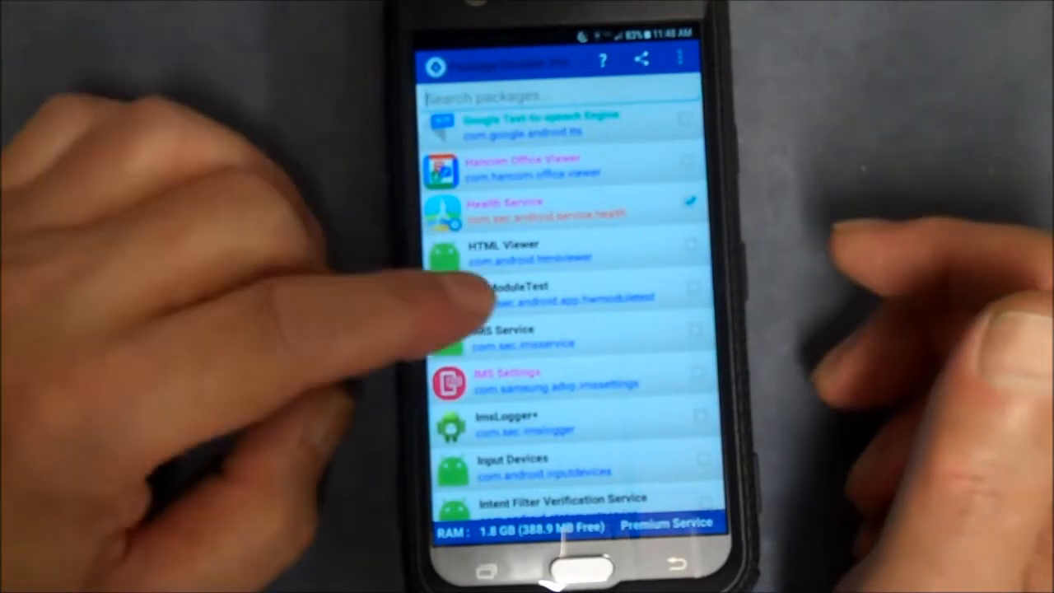
scroll(down, 3)
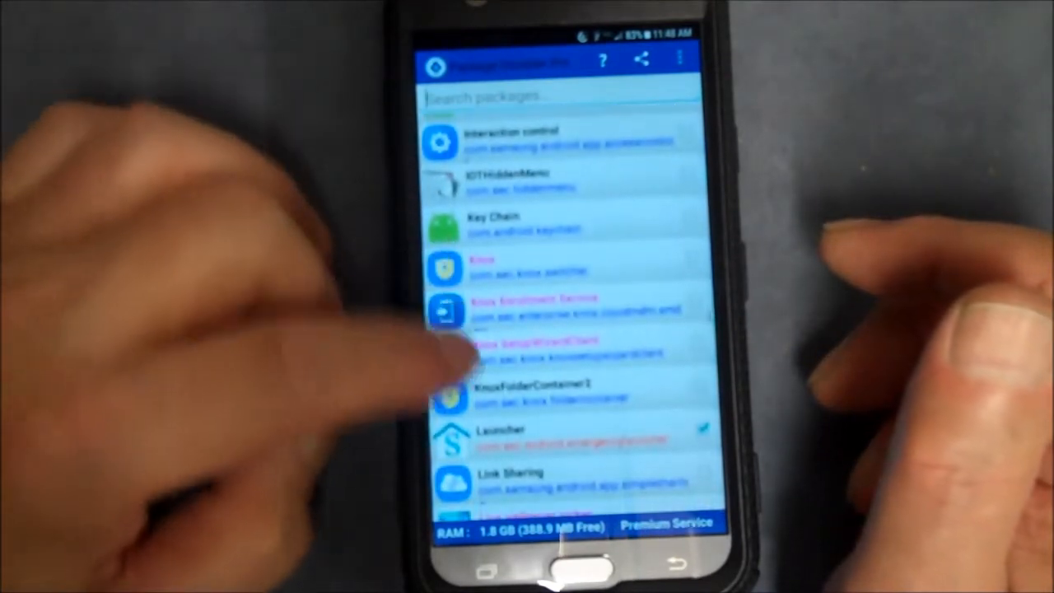
scroll(down, 3)
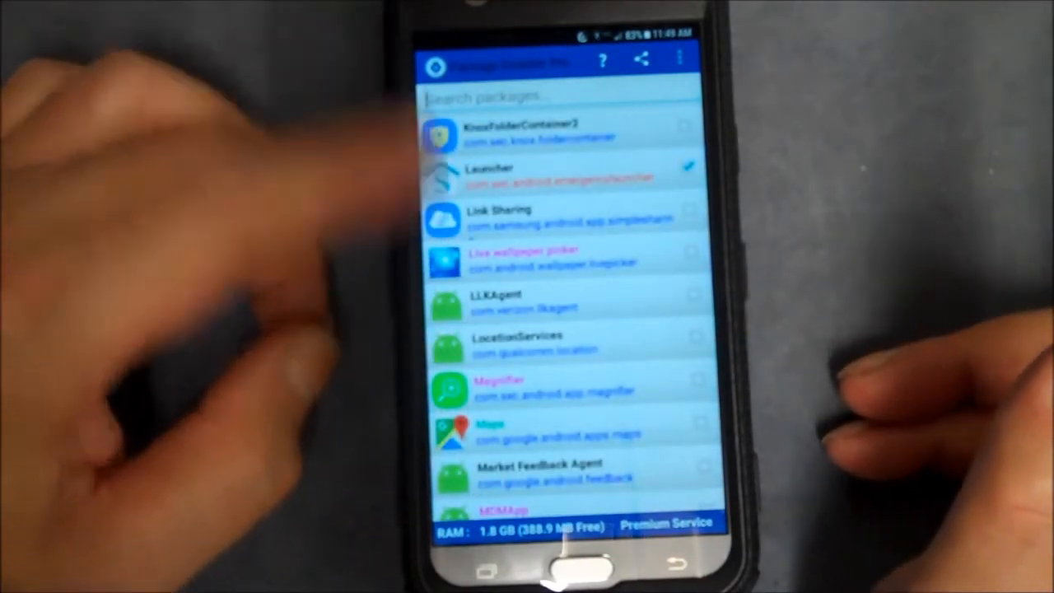
scroll(down, 3)
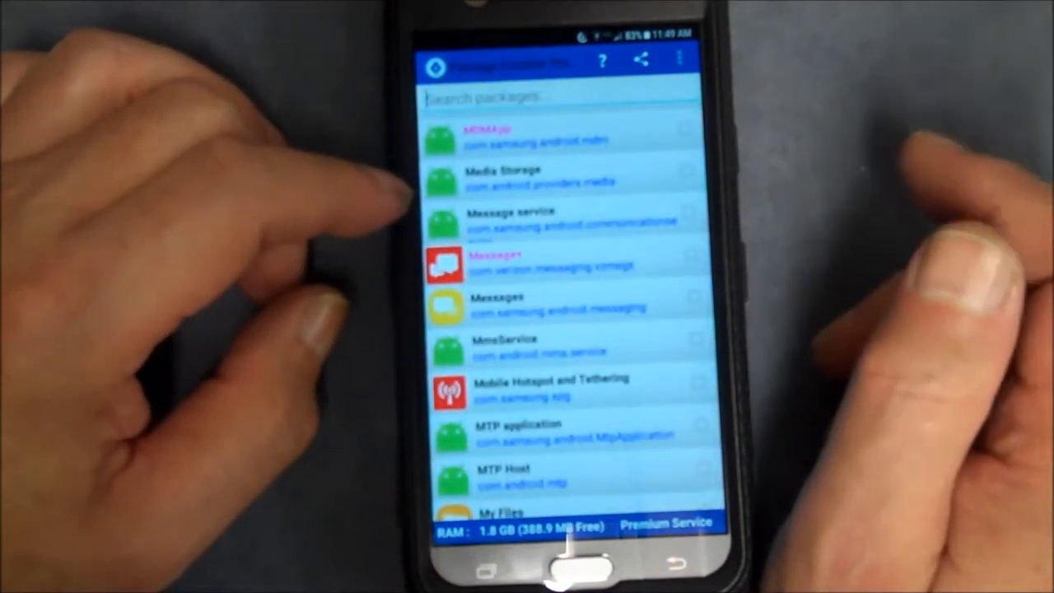
scroll(down, 3)
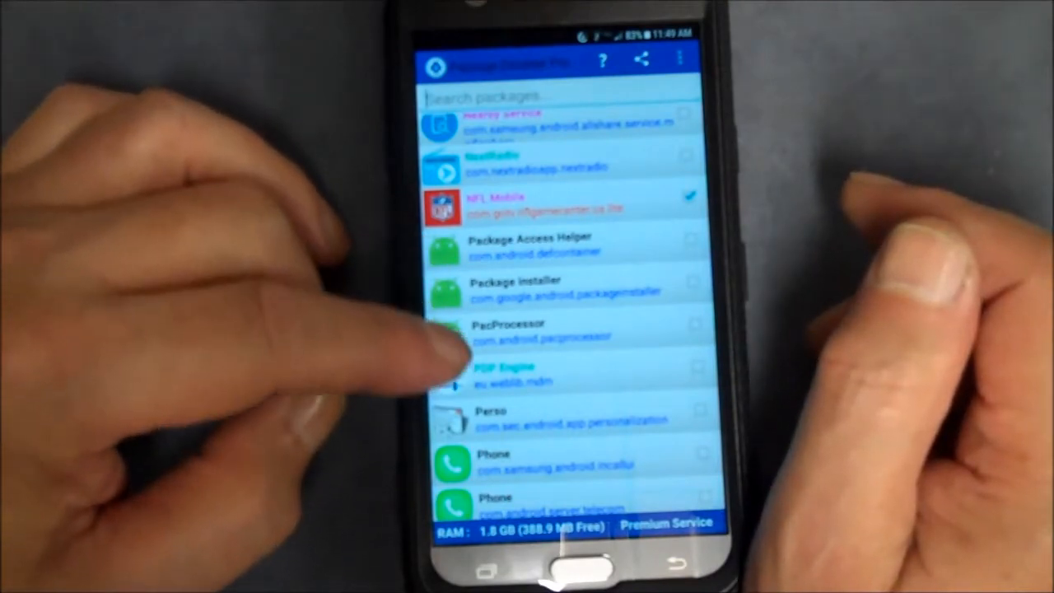
scroll(down, 3)
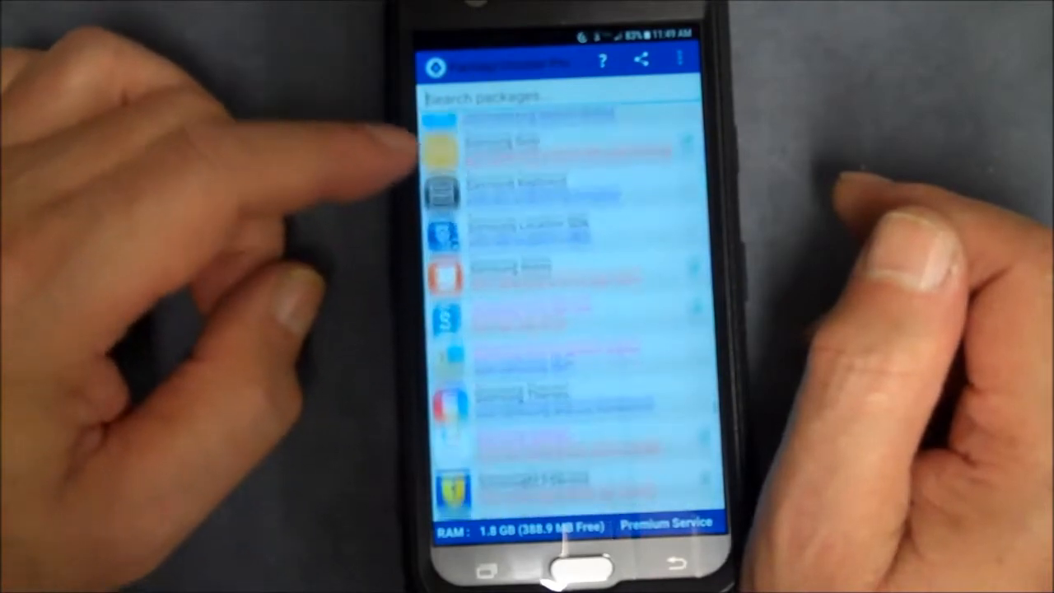
scroll(down, 3)
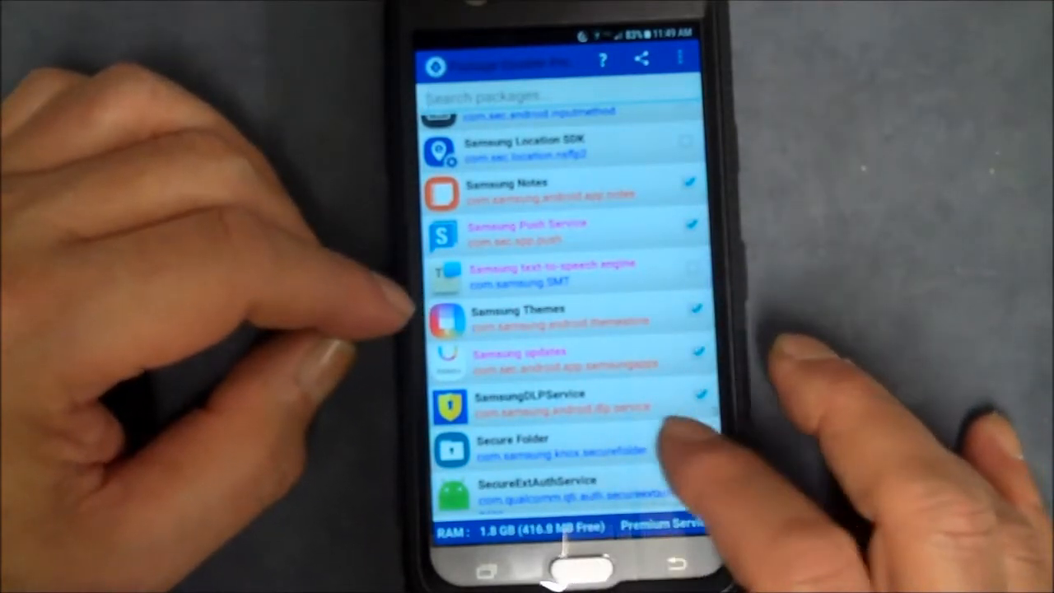
scroll(down, 3)
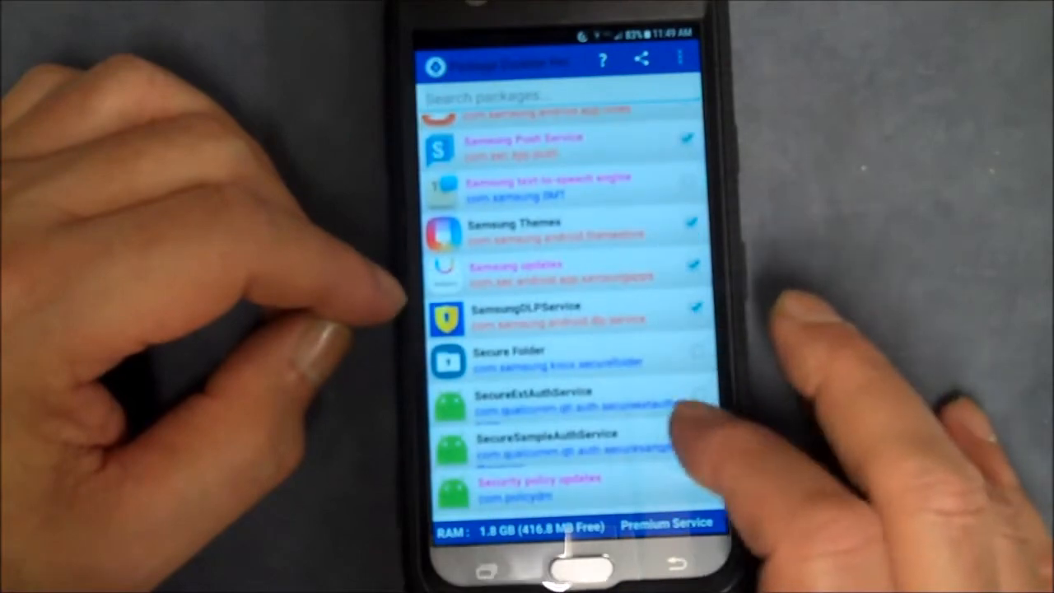
scroll(down, 3)
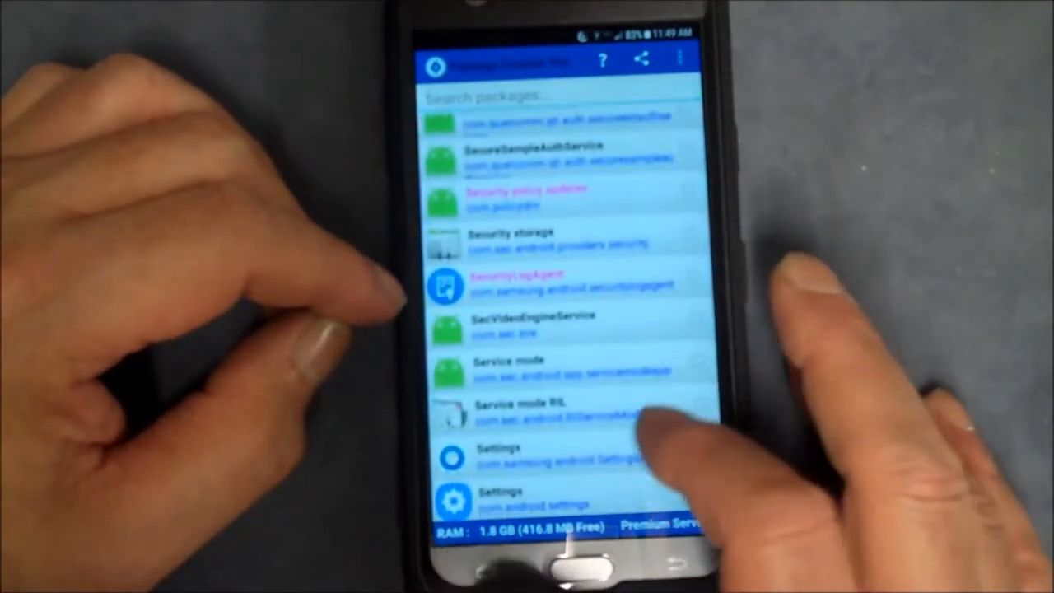
scroll(down, 3)
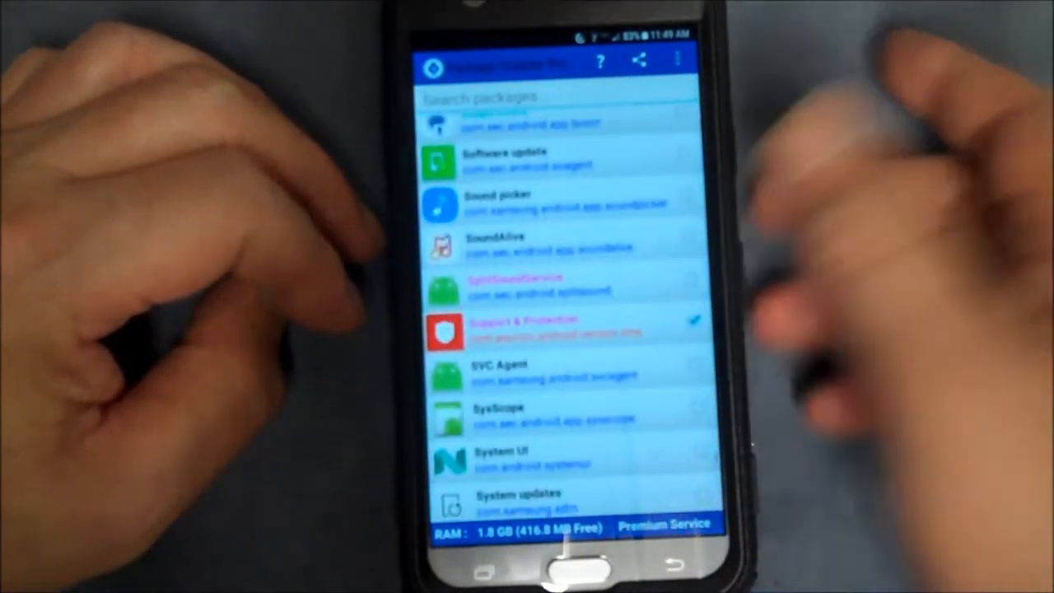
scroll(down, 3)
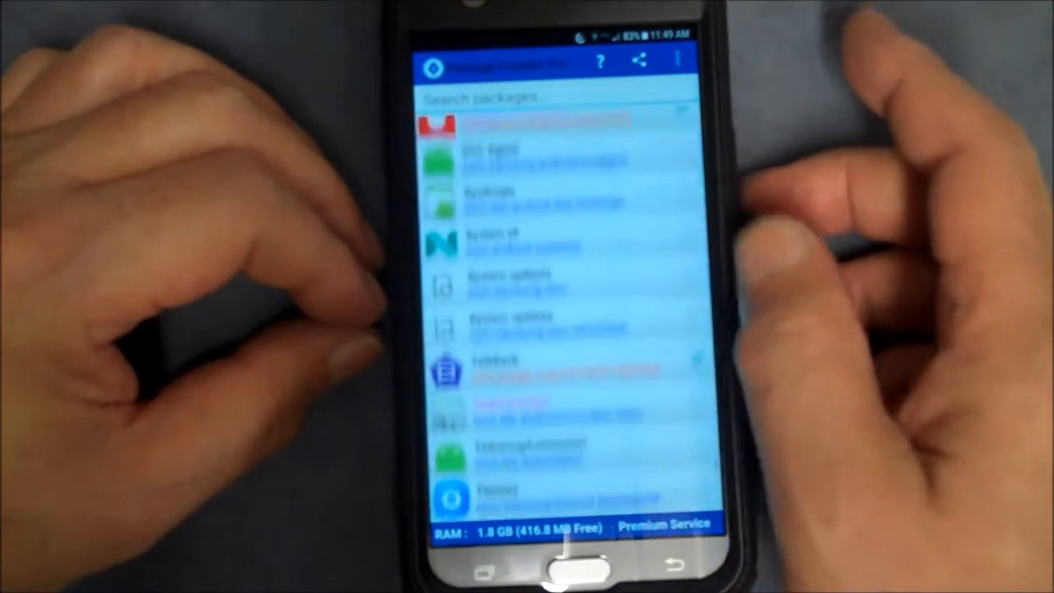
scroll(down, 3)
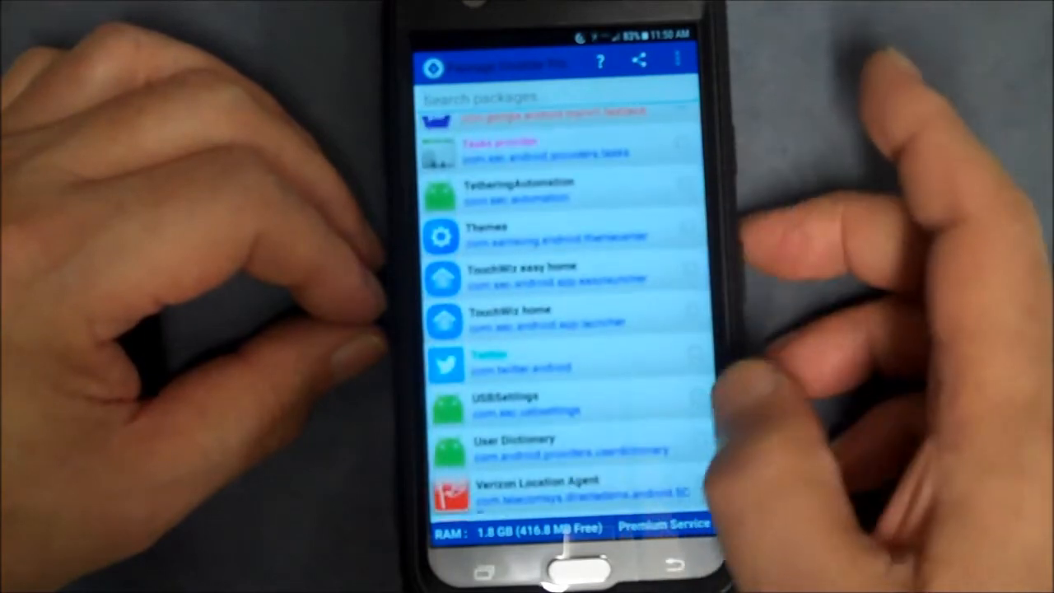
scroll(down, 3)
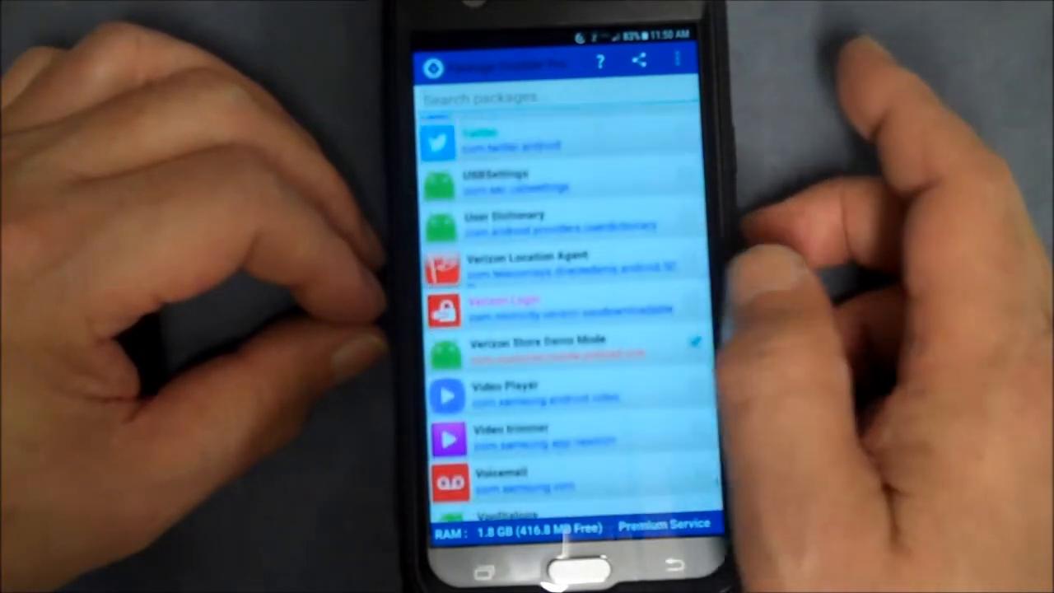
scroll(down, 3)
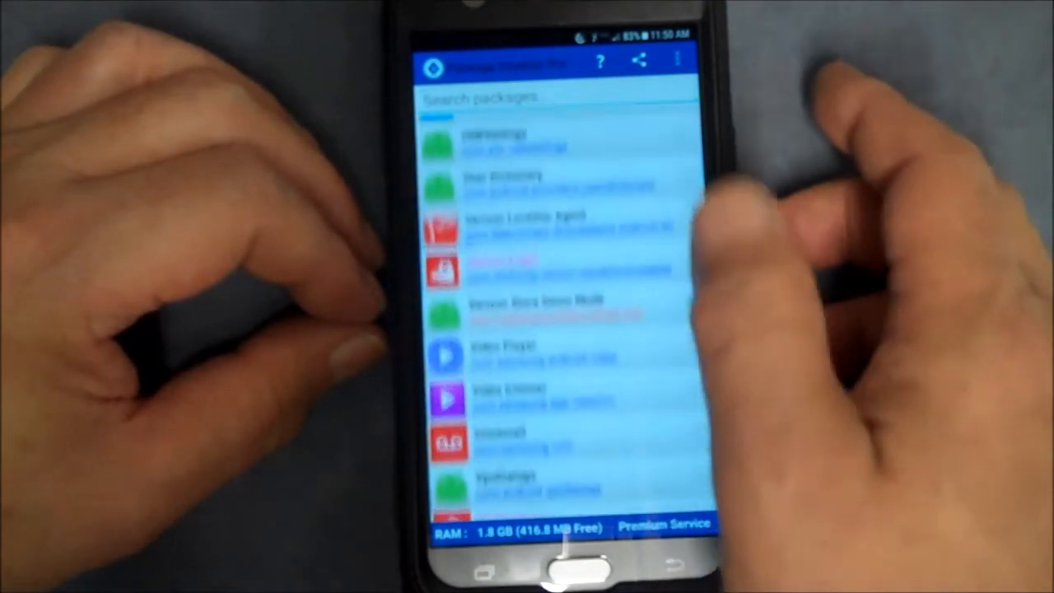
scroll(down, 3)
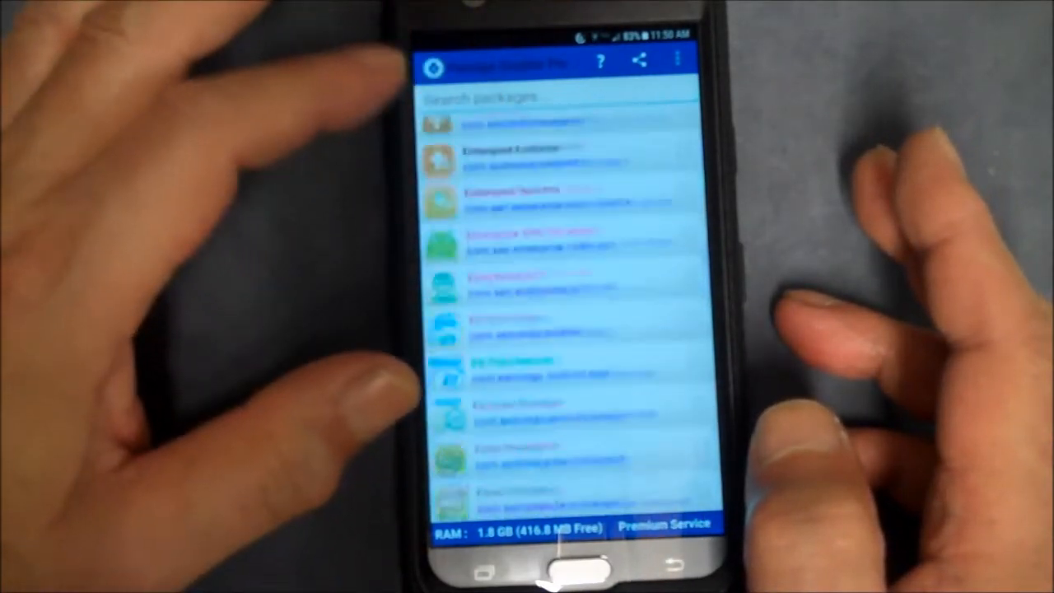
- Filter the list to show only disabled packages via the overflow menu's Show disabled option
click(675, 61)
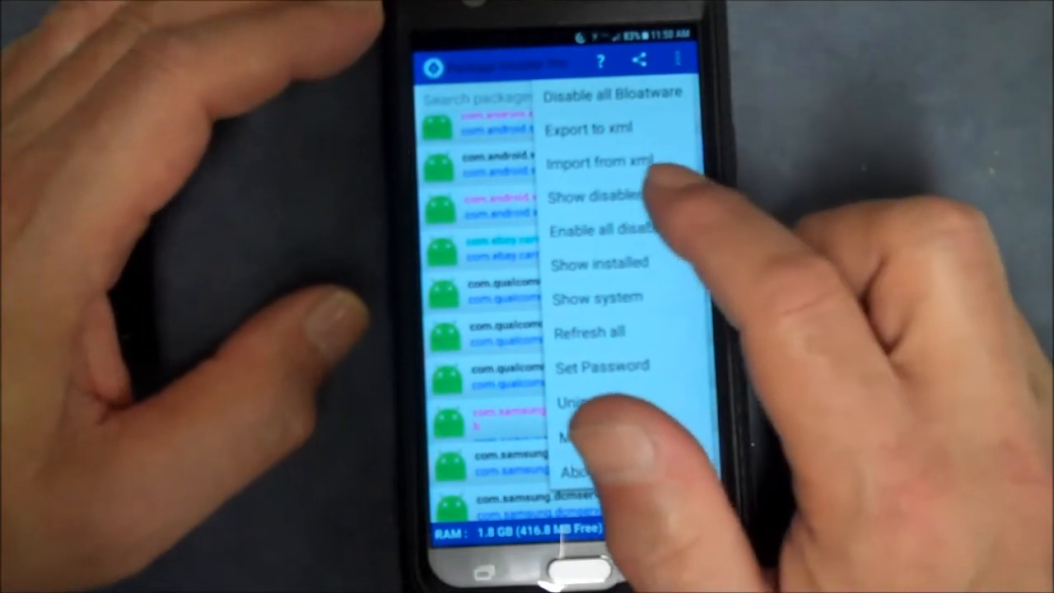
click(599, 197)
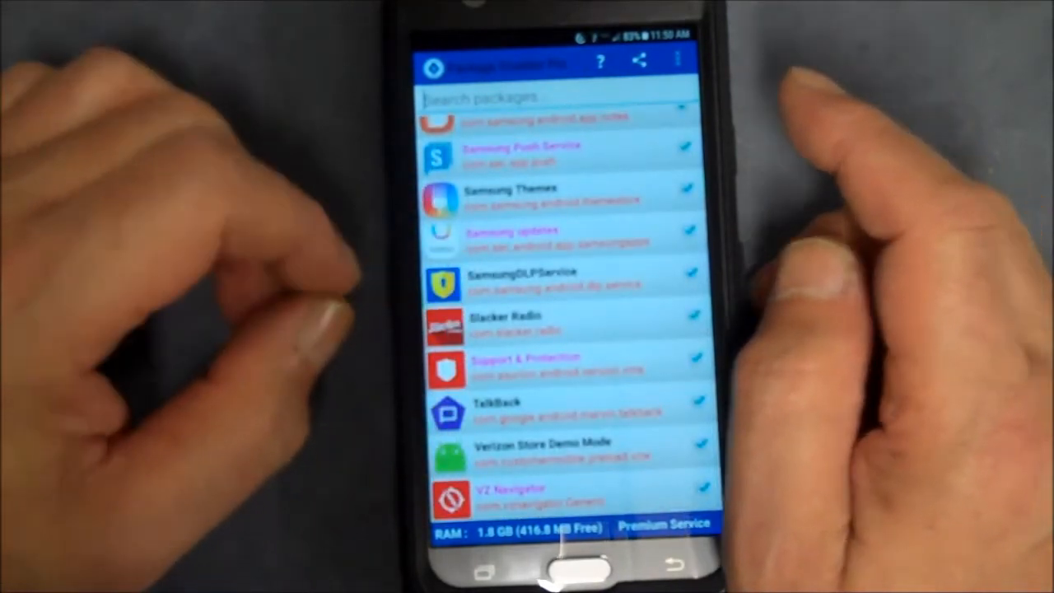
click(677, 61)
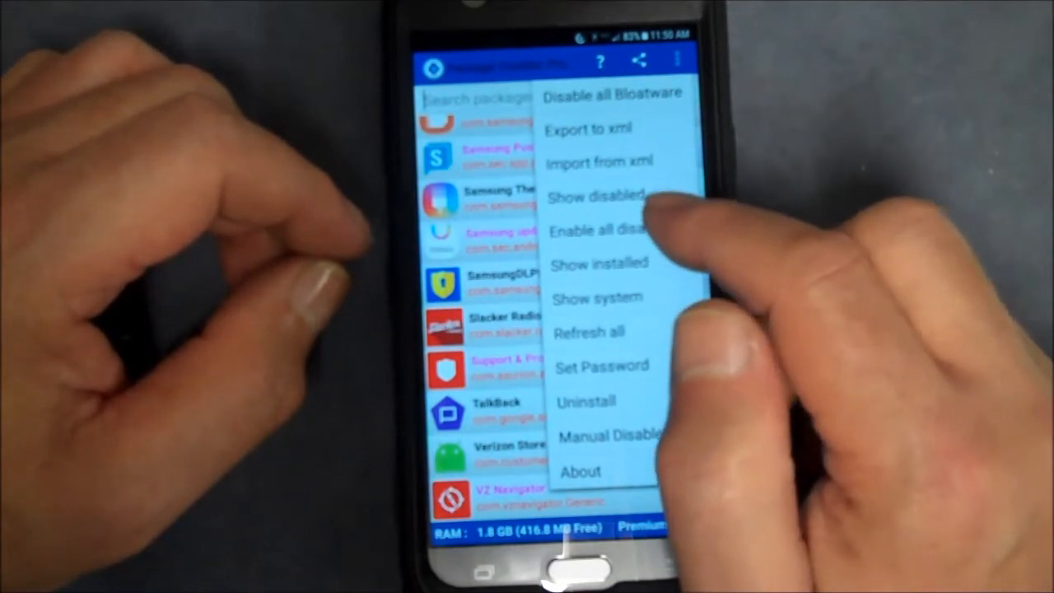
- Switch the list filter to Show installed packages
click(601, 196)
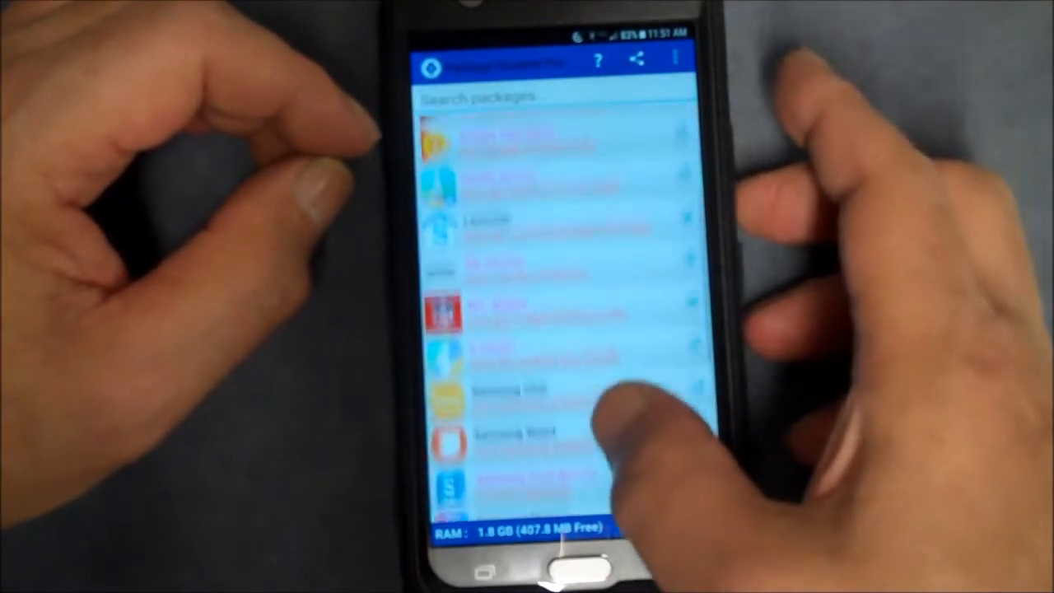
- Scroll the installed list once more, then exit to the launcher's app drawer
scroll(down, 3)
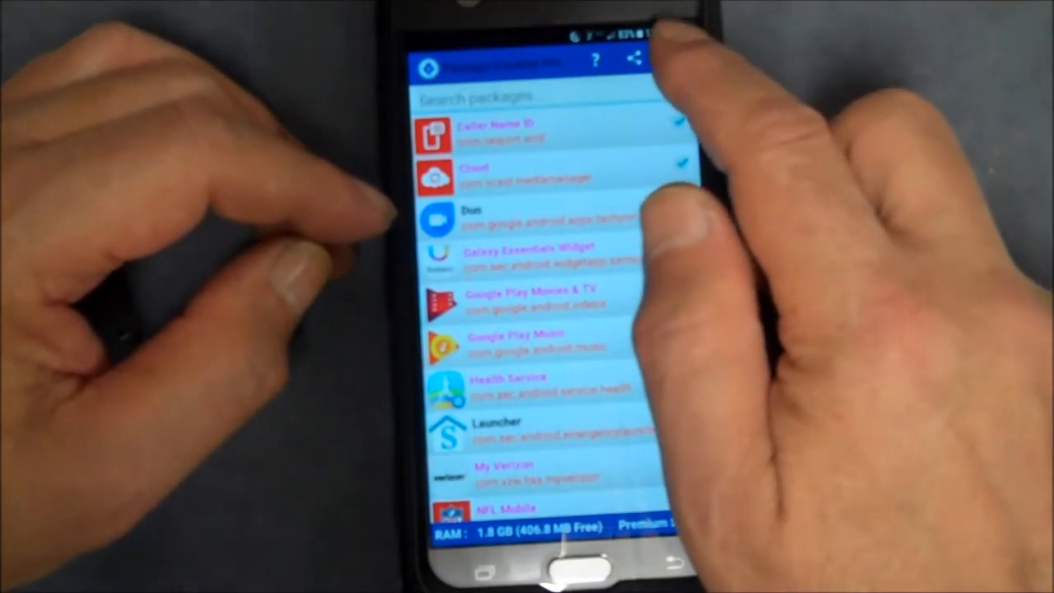
click(656, 59)
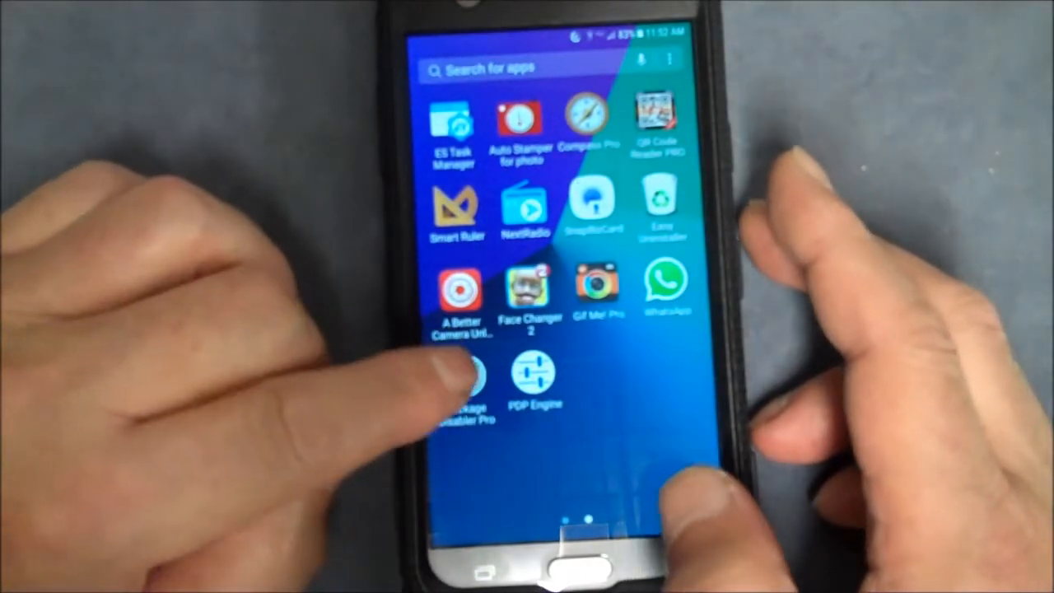
- Reopen Package Disabler Pro from the app drawer with its full package list
click(453, 379)
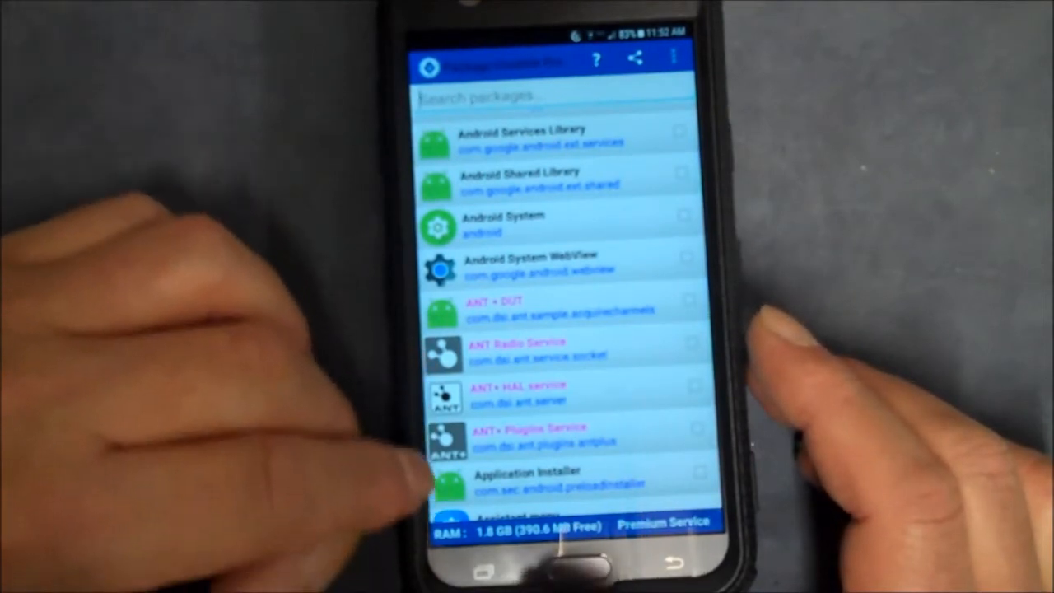
- Scroll to ChocoEUKor, mark it disabled, and continue down past the com.samsung/com.sec entries to D
scroll(down, 3)
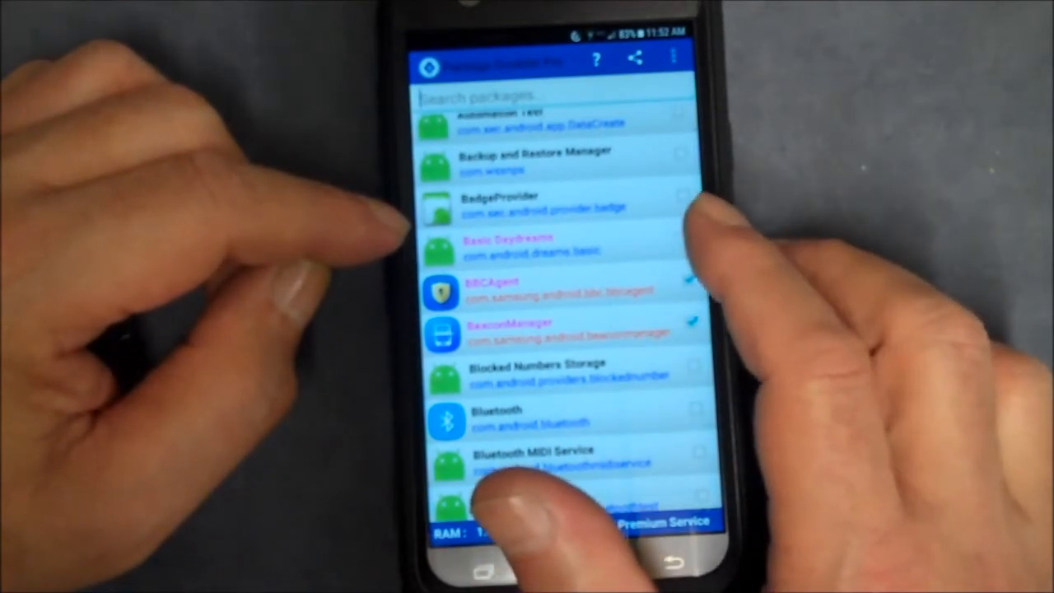
scroll(down, 3)
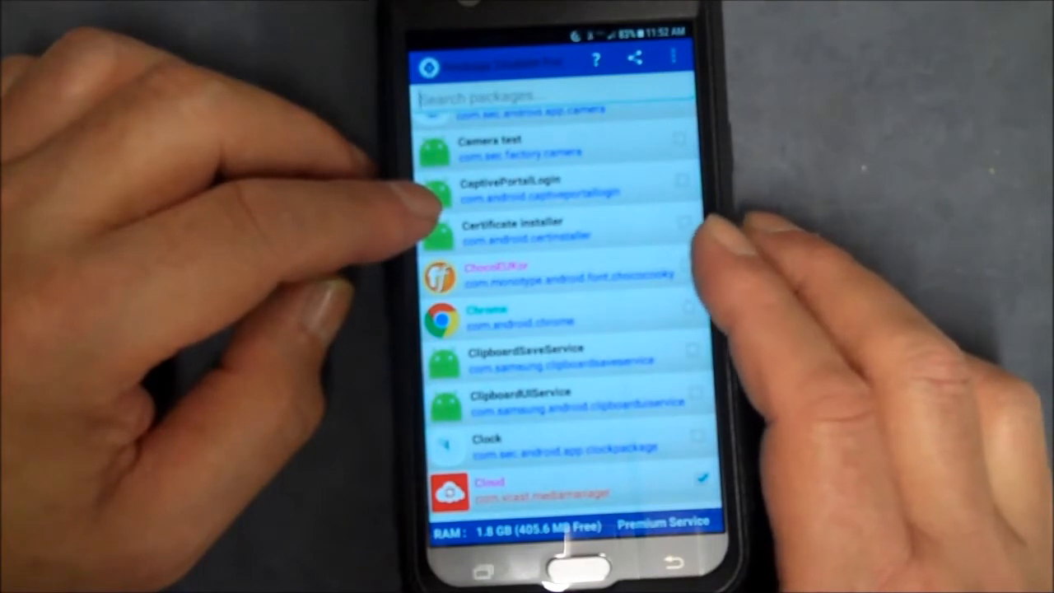
click(684, 270)
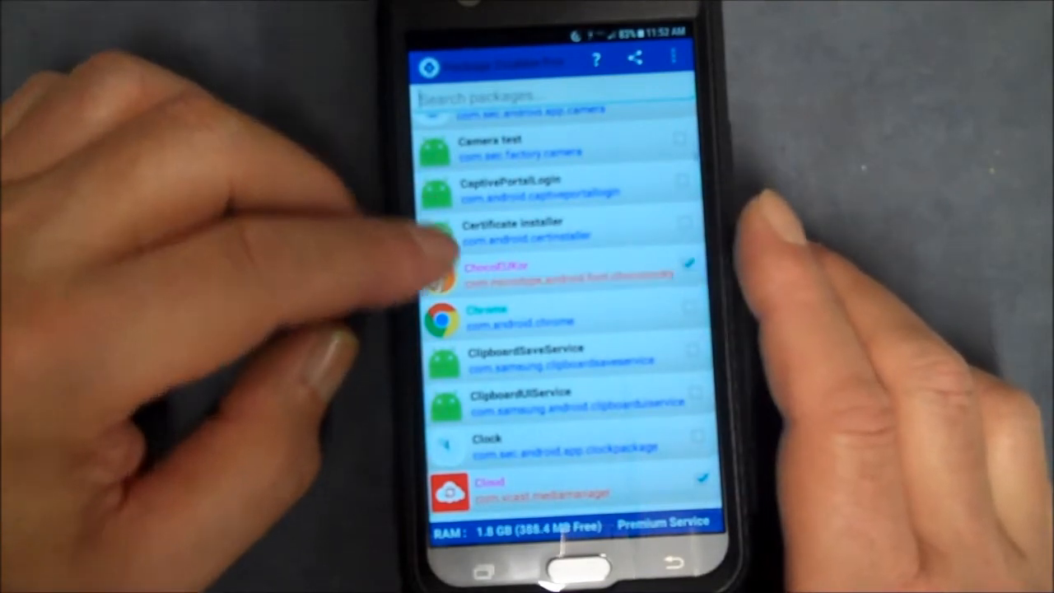
scroll(down, 3)
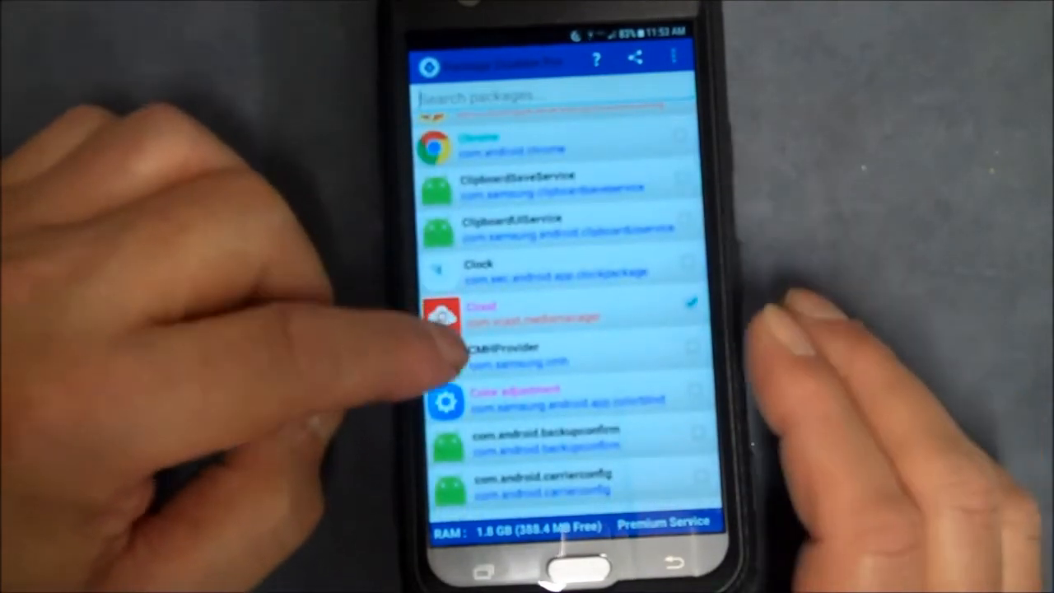
scroll(down, 3)
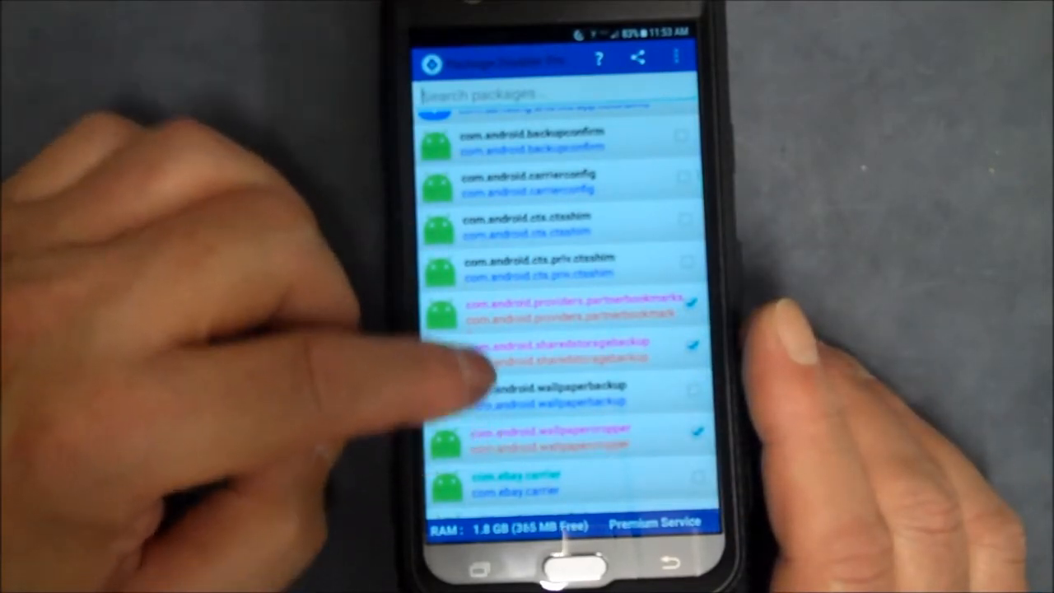
scroll(down, 3)
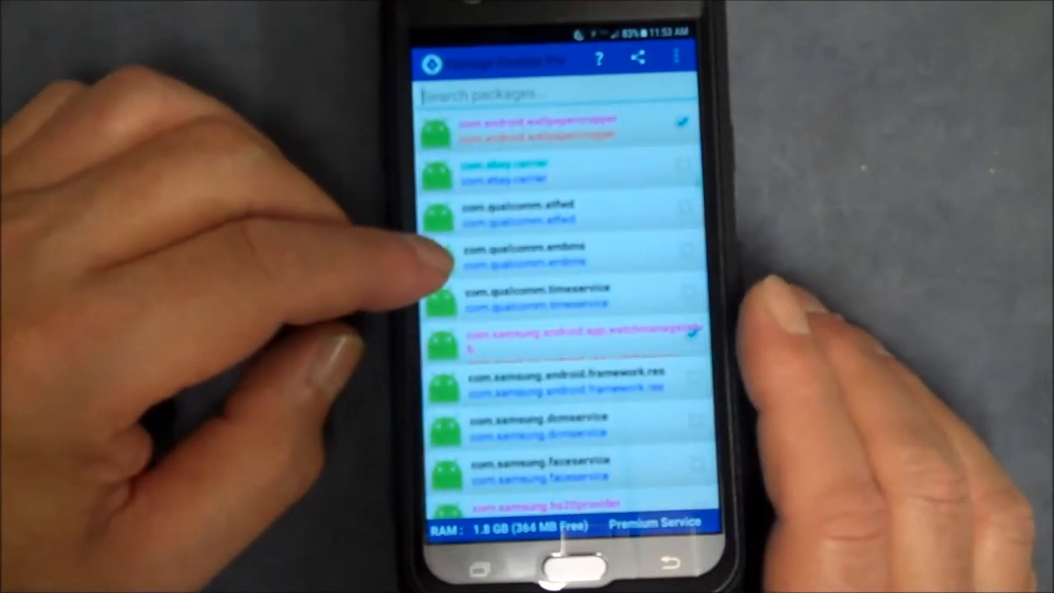
scroll(down, 3)
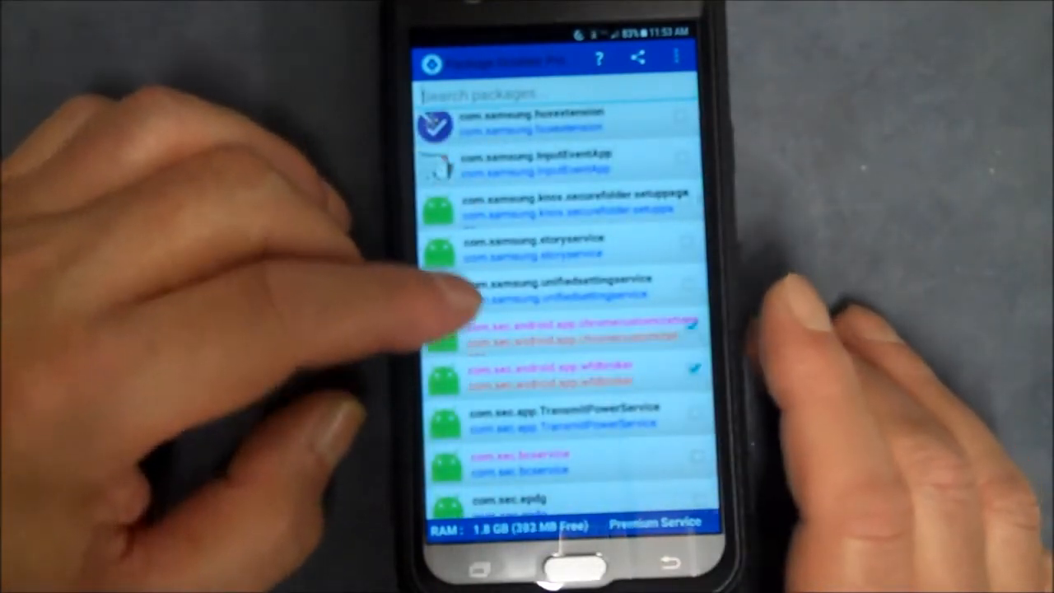
scroll(down, 3)
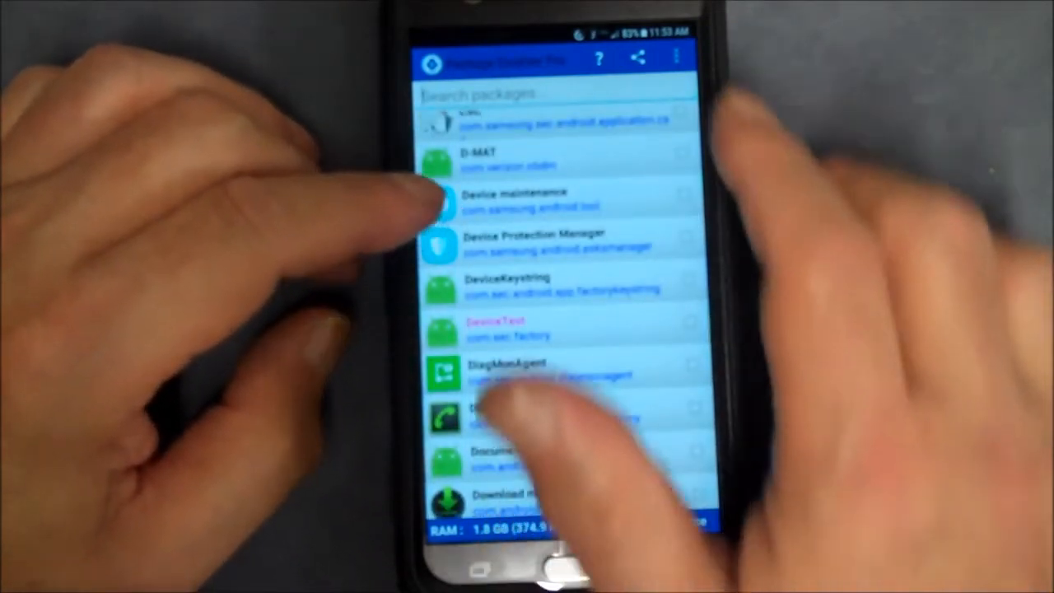
click(675, 59)
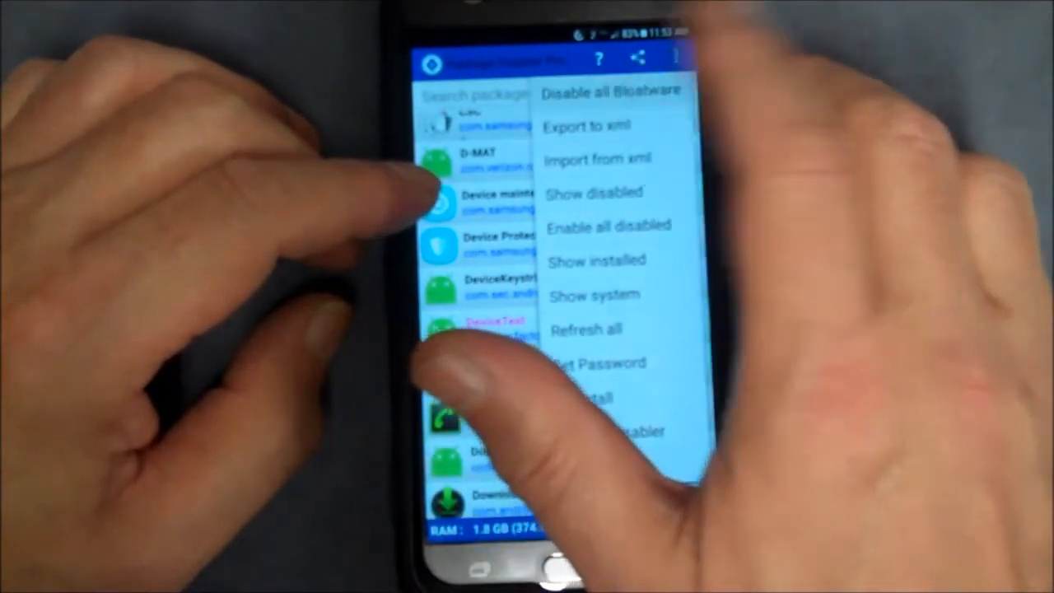
click(609, 92)
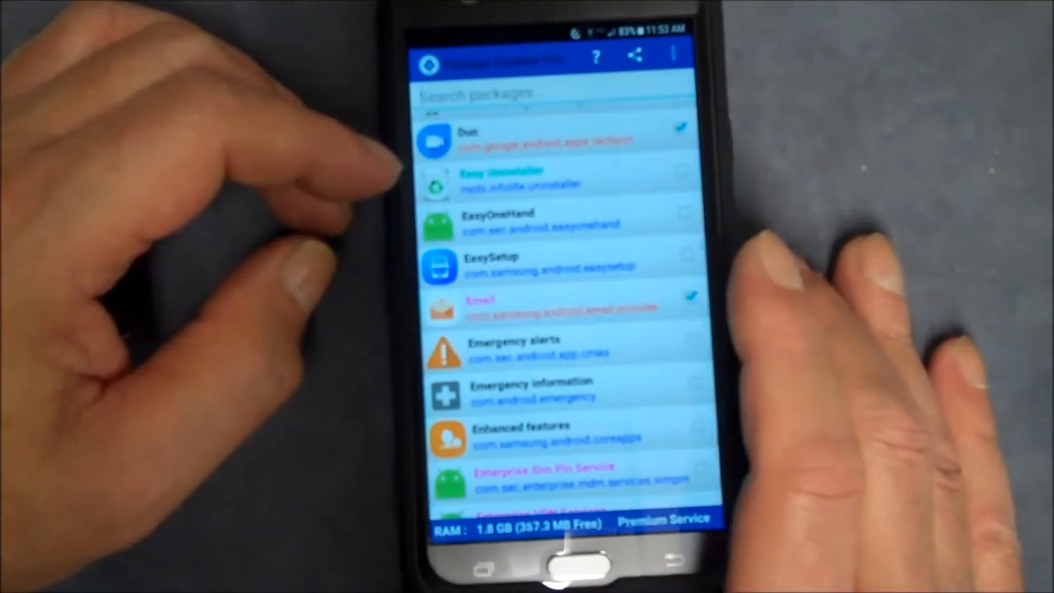
- Scroll further down the package list to finish reviewing the packages
scroll(down, 3)
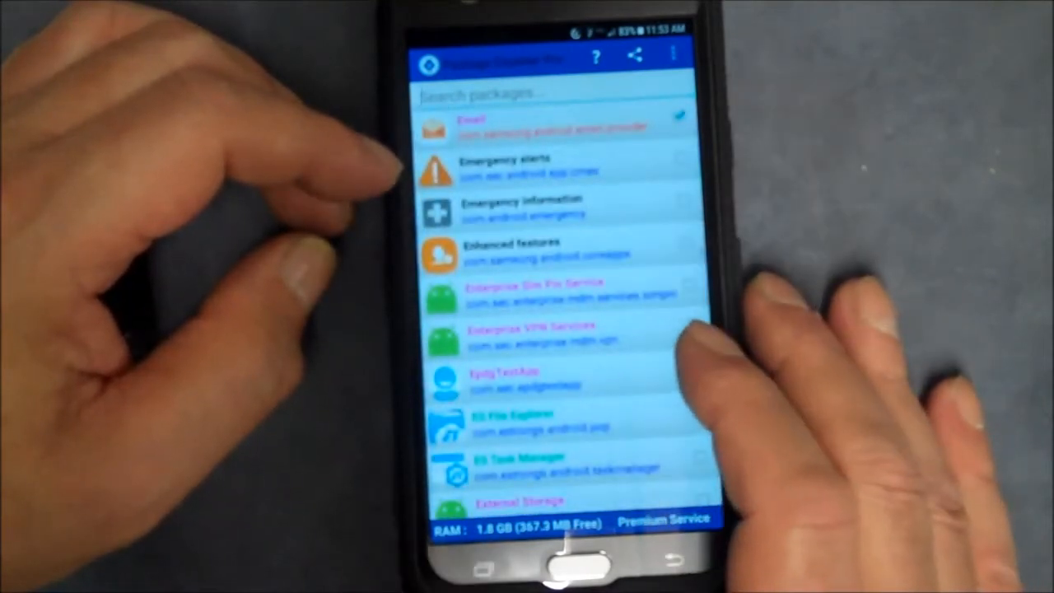
scroll(down, 3)
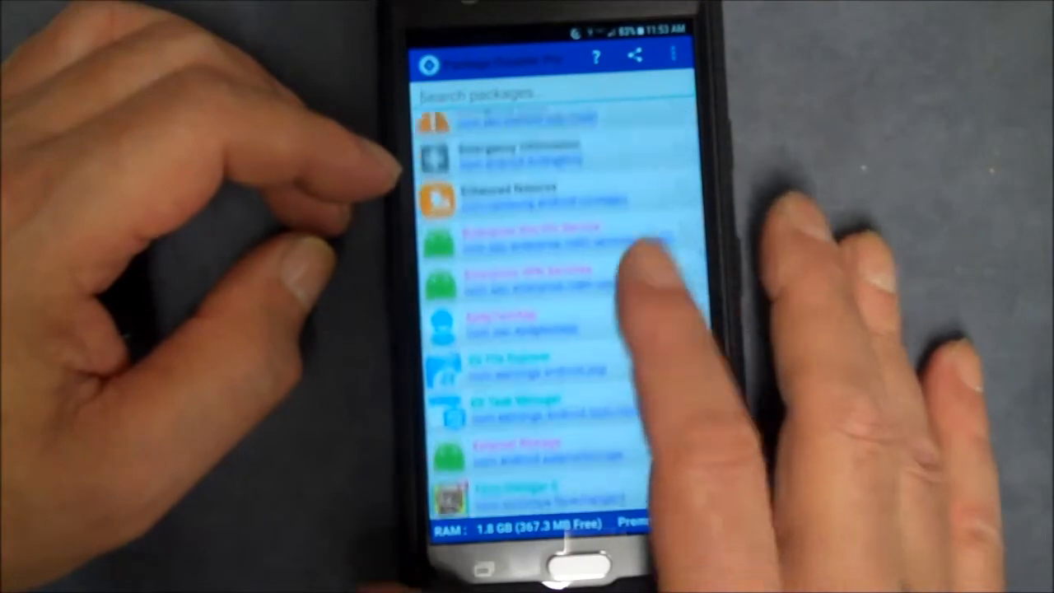
scroll(down, 3)
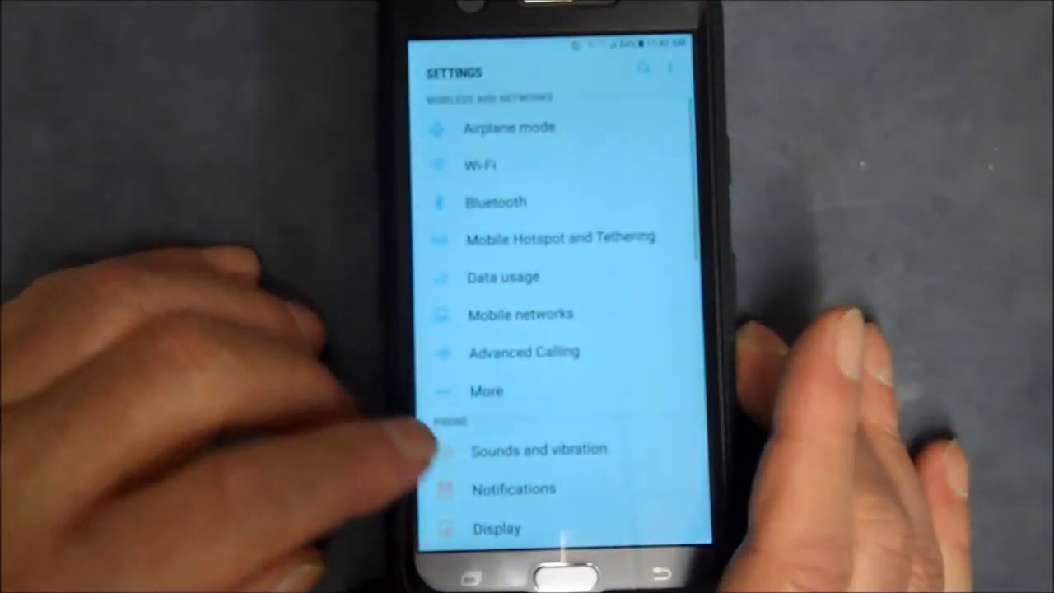
- In About phone, tap Build number to unlock the hidden Developer options
scroll(down, 3)
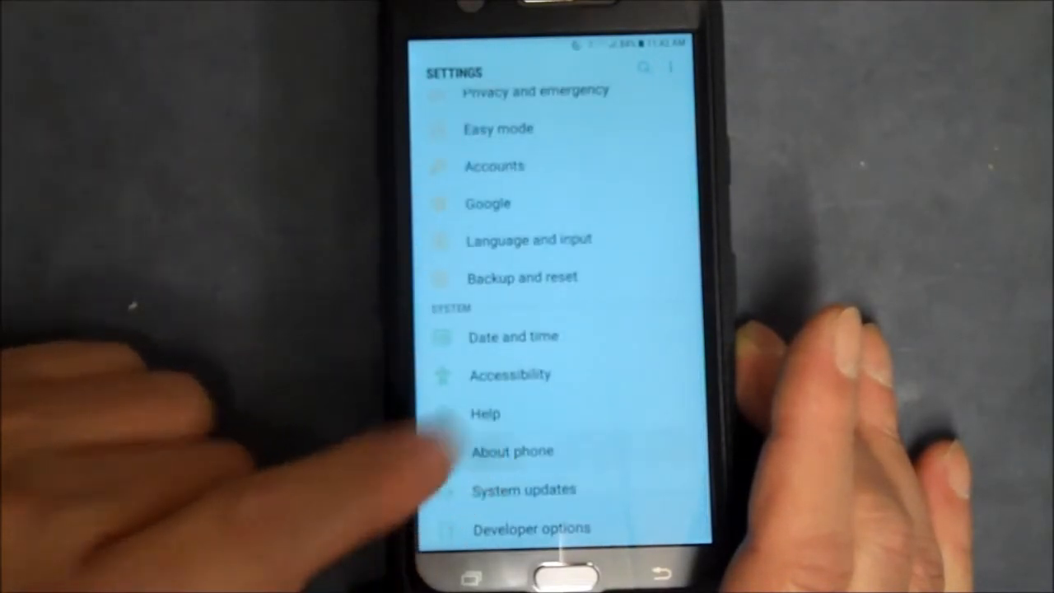
click(514, 451)
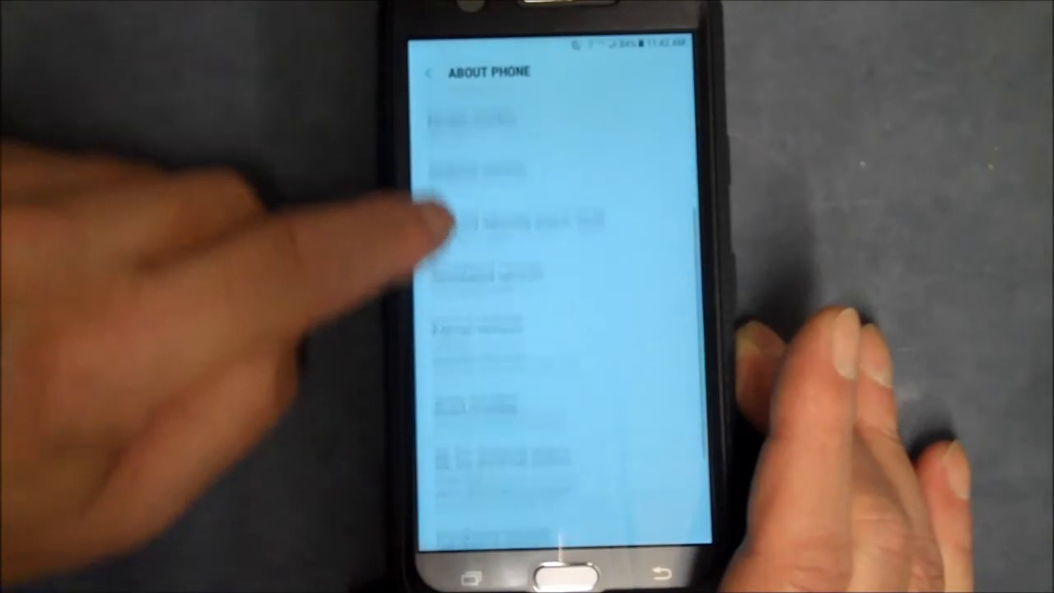
scroll(down, 3)
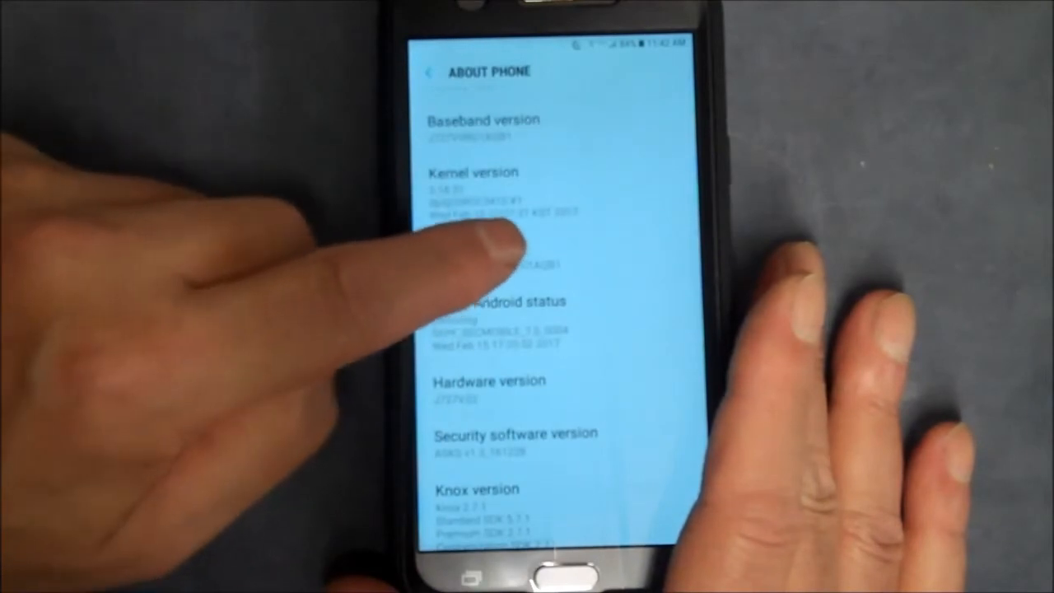
click(494, 239)
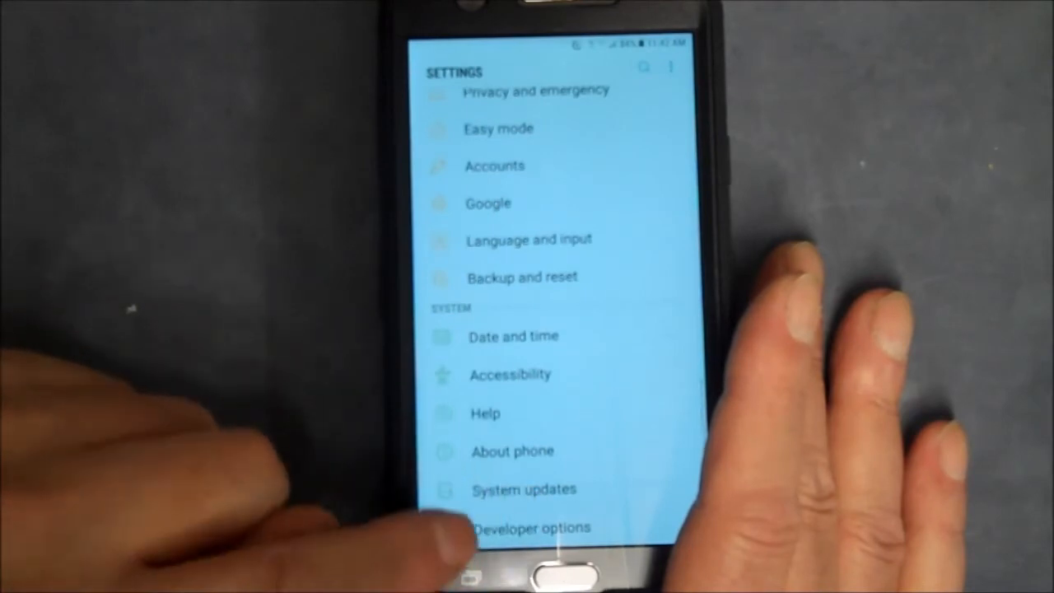
- Switch Developer options on, accepting the 'Use development settings' warning
click(534, 527)
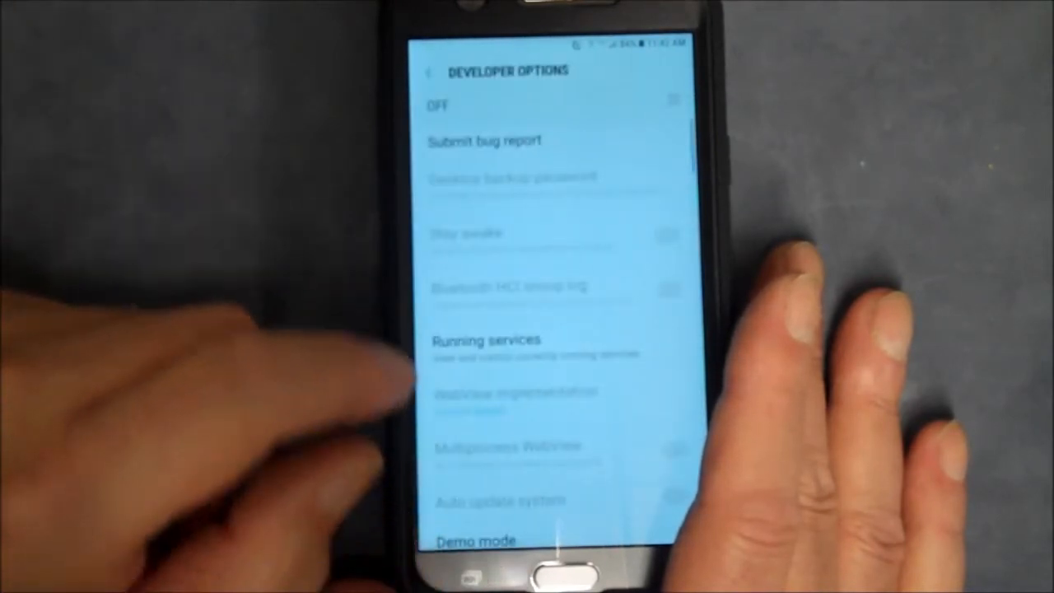
click(667, 100)
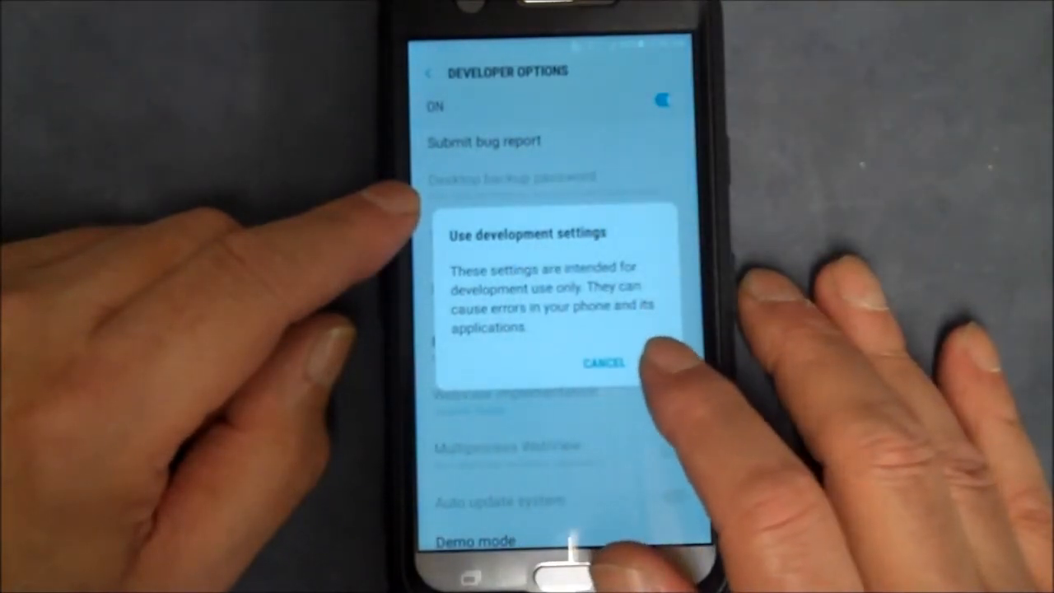
click(607, 364)
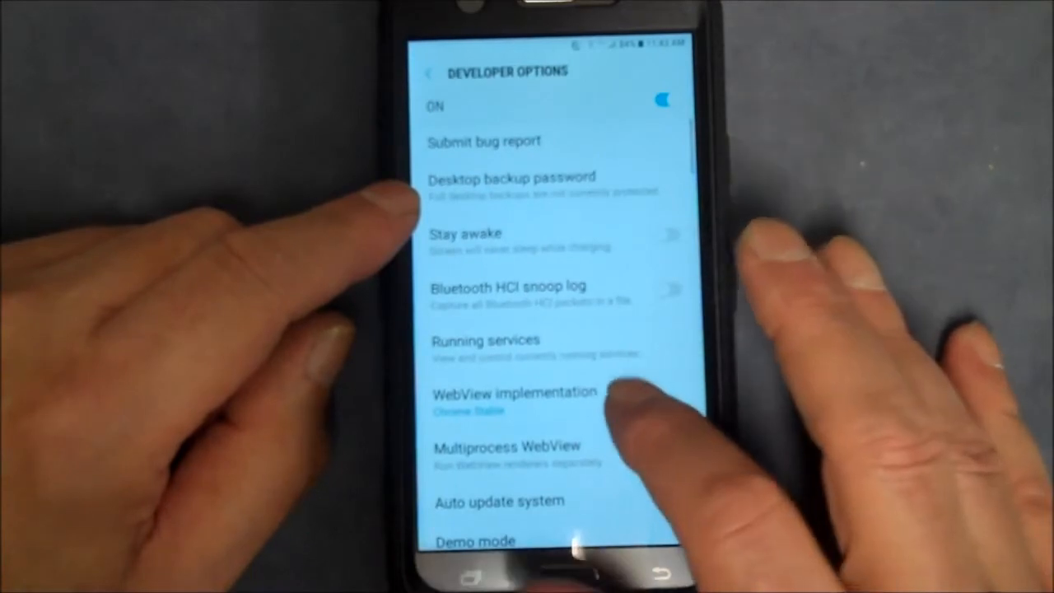
- Scroll down through the Developer options list to its Applications section
scroll(down, 3)
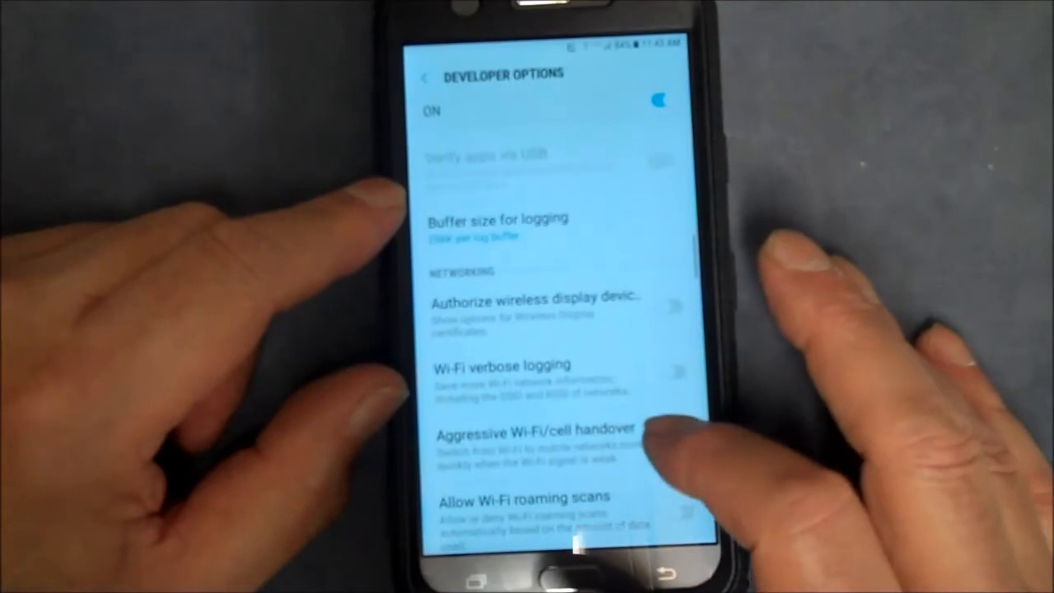
scroll(down, 3)
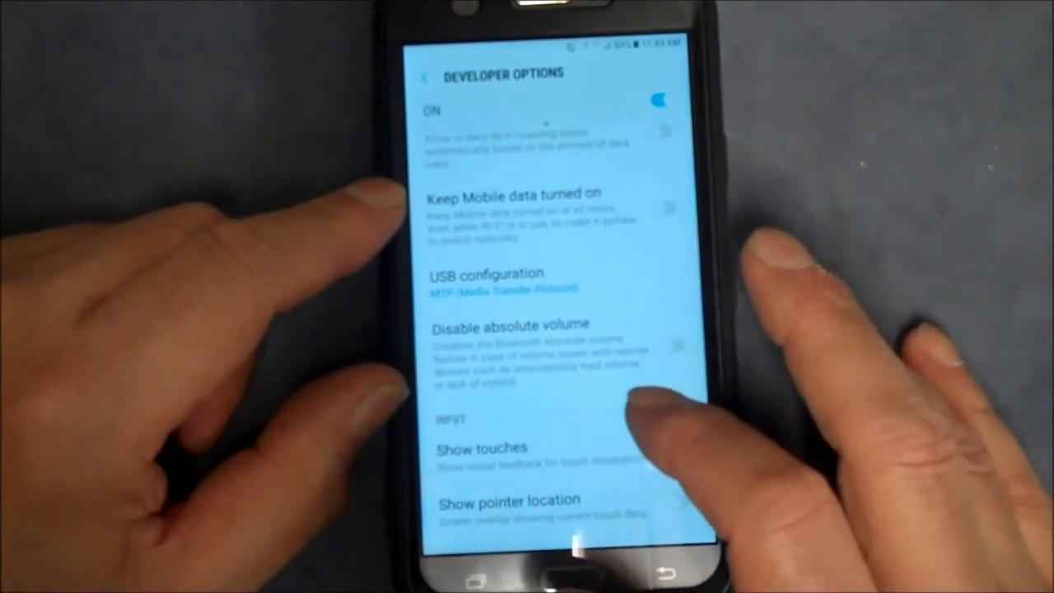
scroll(down, 3)
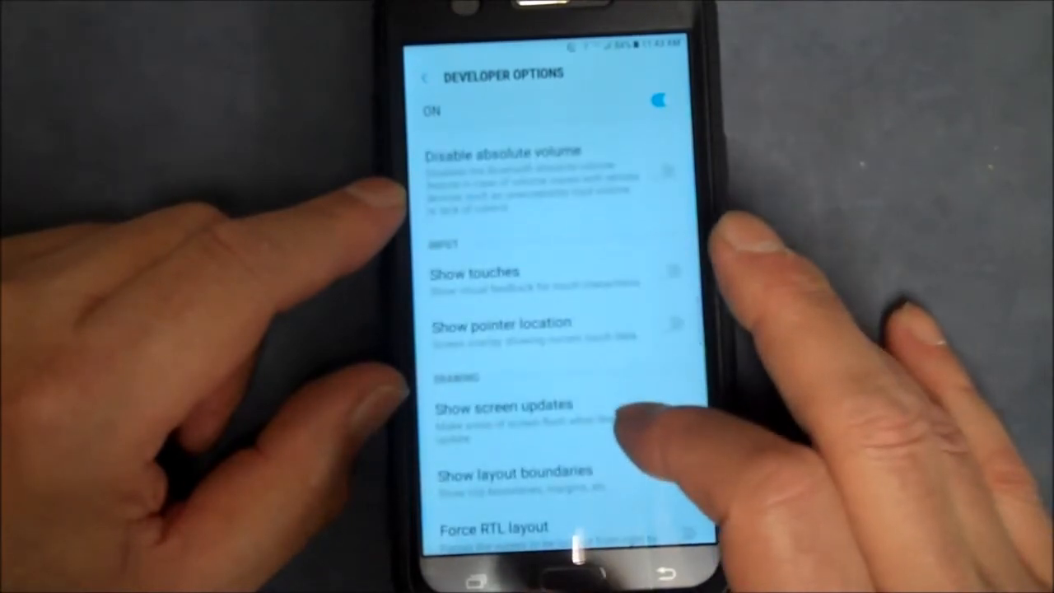
scroll(down, 3)
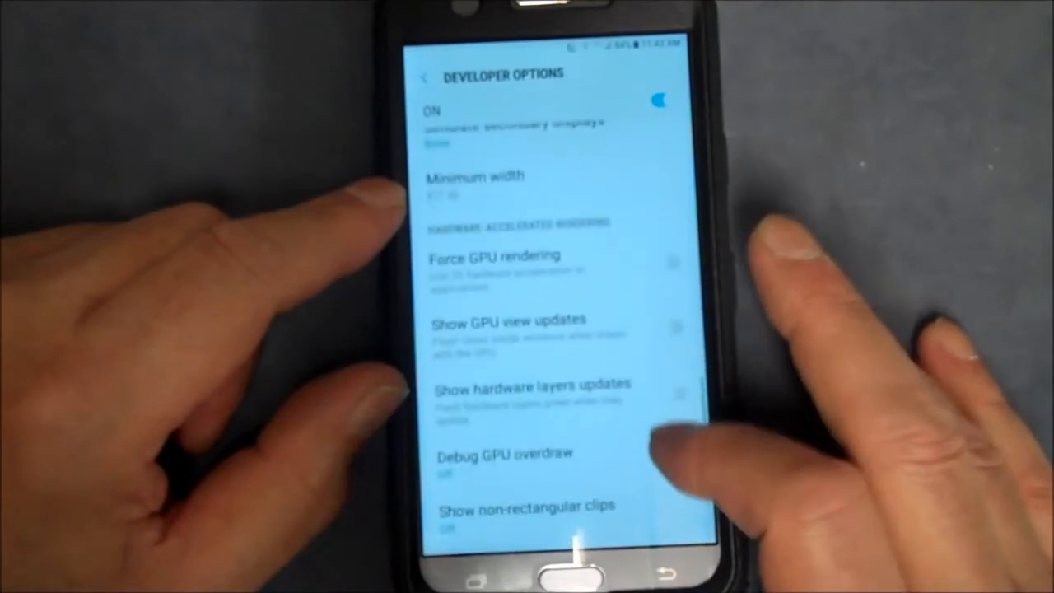
scroll(down, 3)
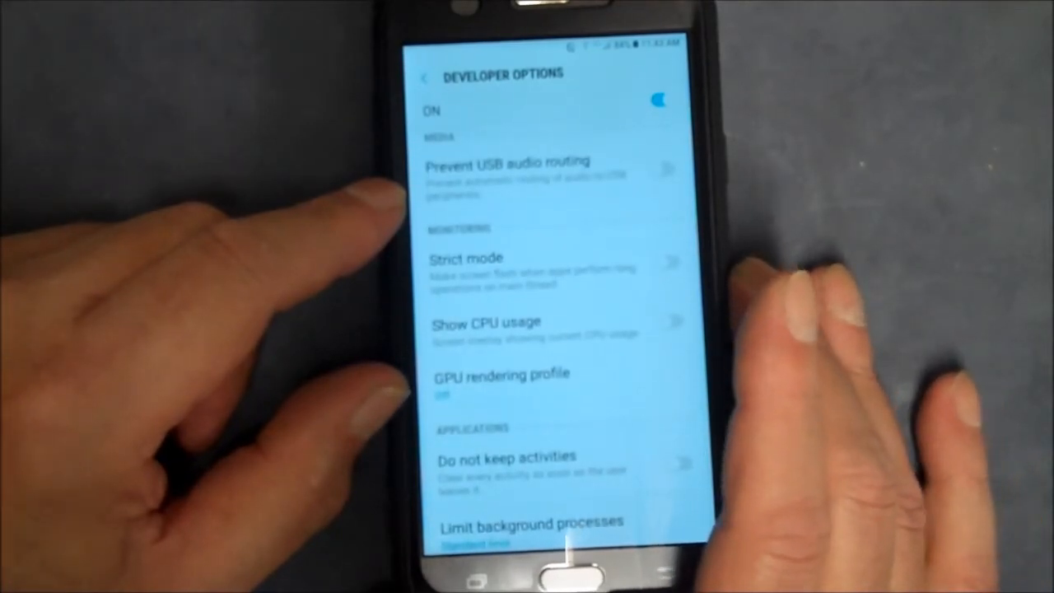
scroll(down, 3)
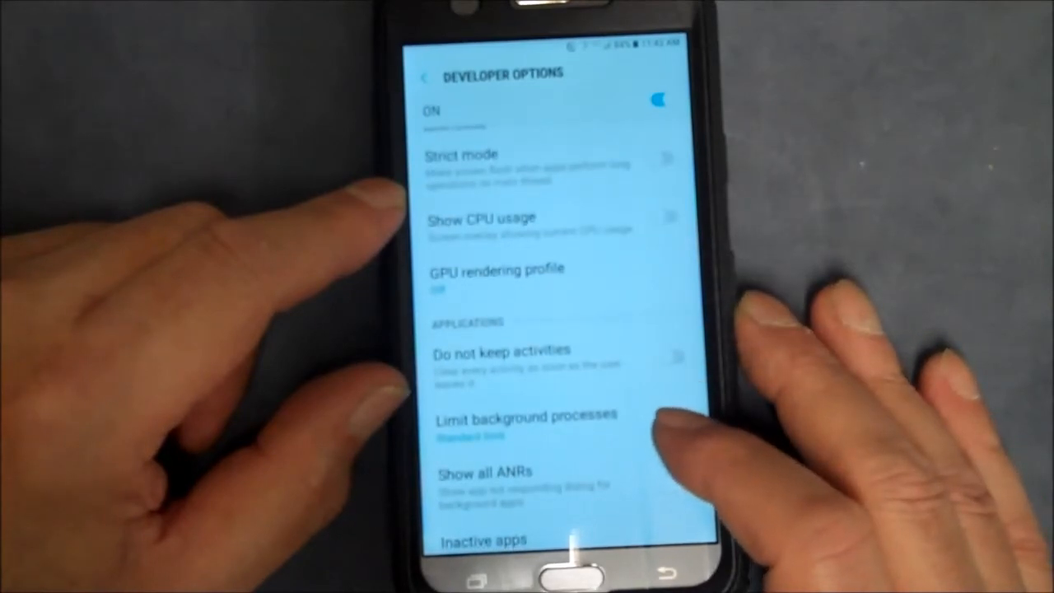
scroll(down, 3)
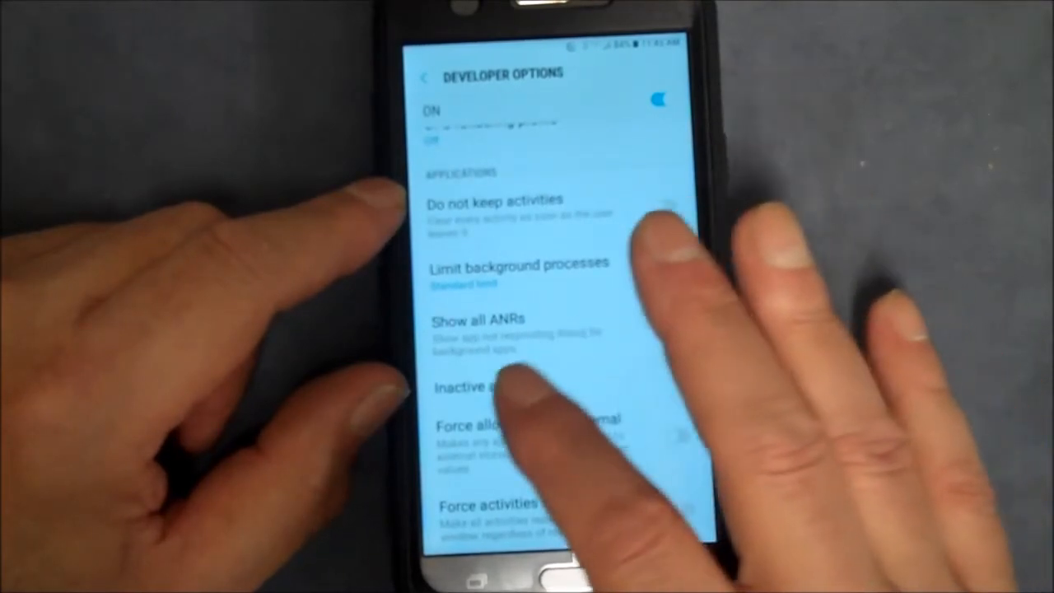
click(486, 387)
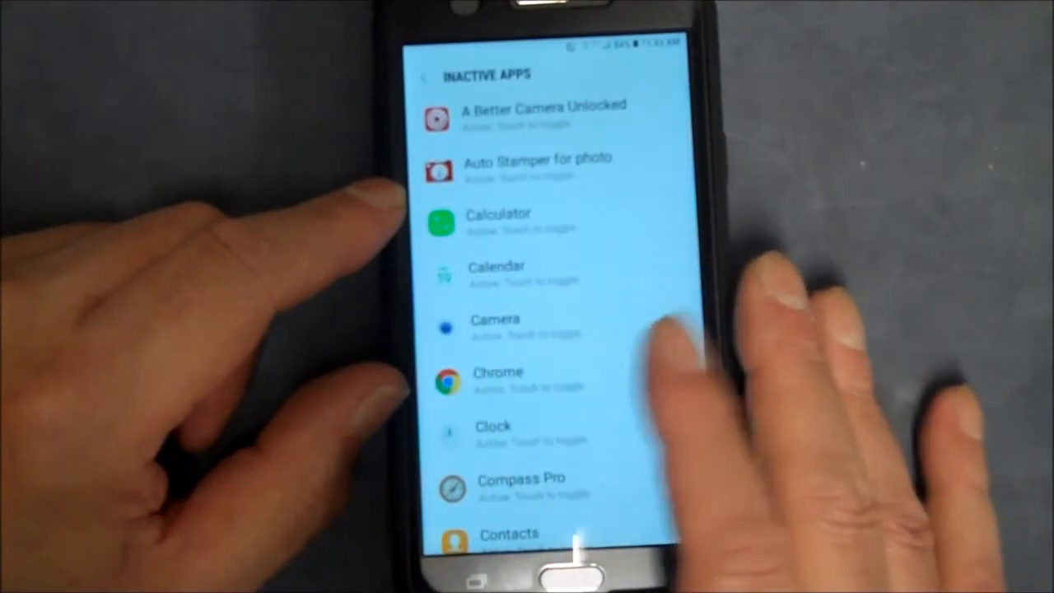
scroll(down, 3)
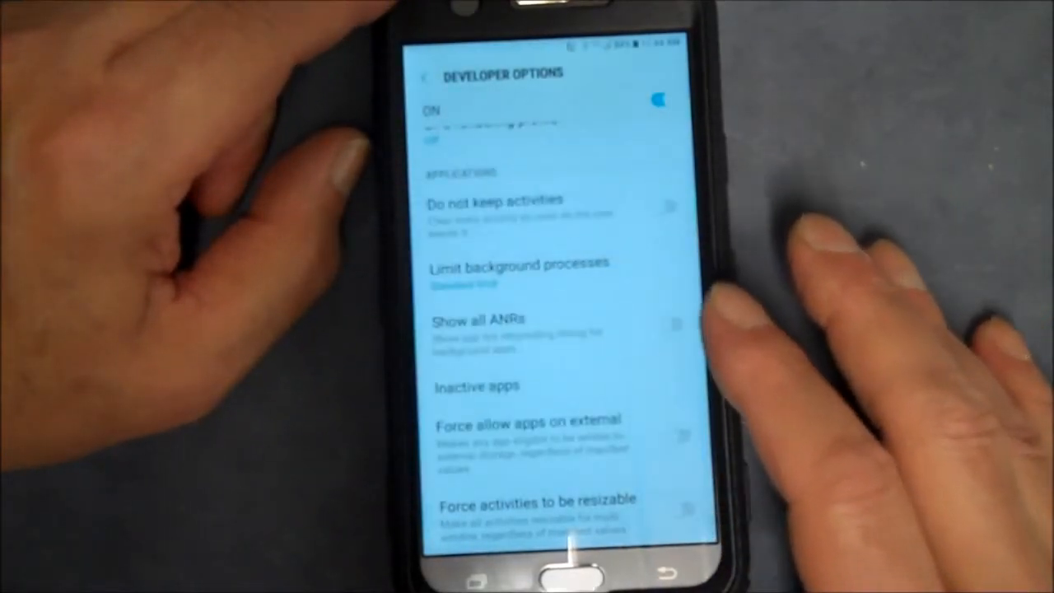
- Toggle Allow Wi-Fi roaming scans off and back on within Developer options
scroll(down, 3)
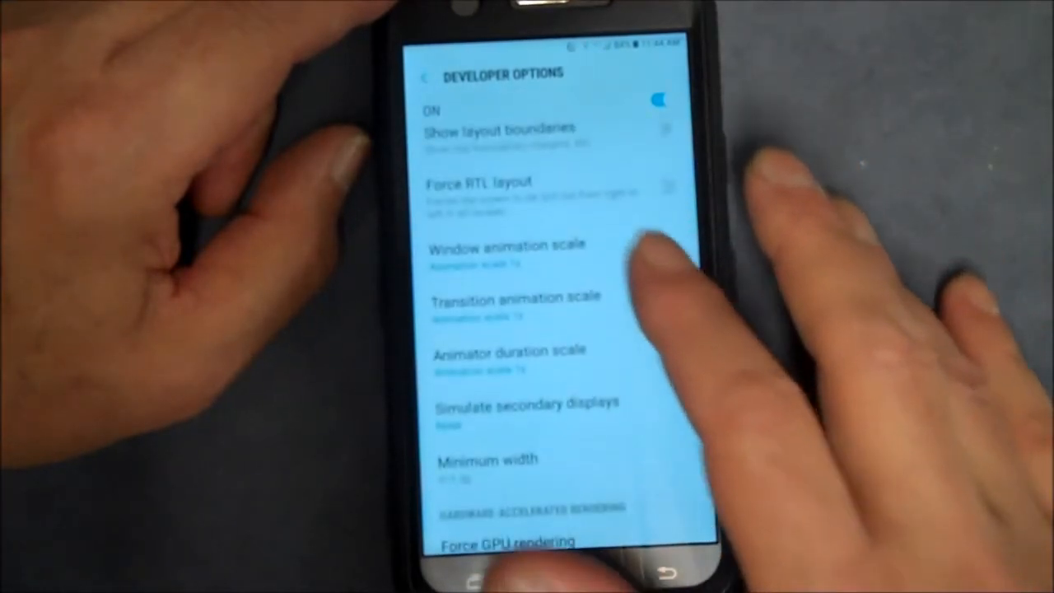
scroll(down, 3)
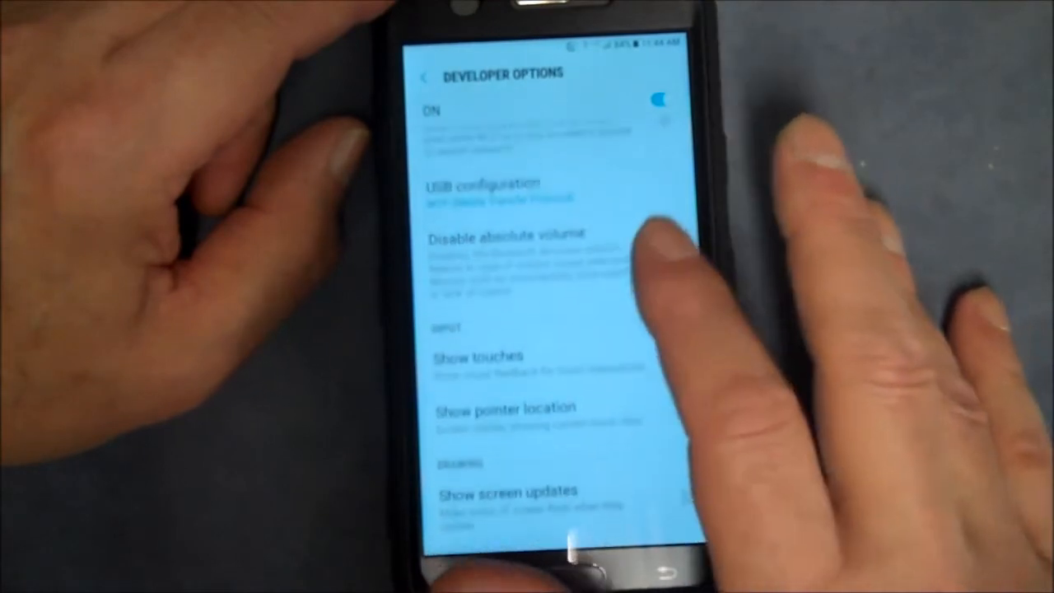
scroll(down, 3)
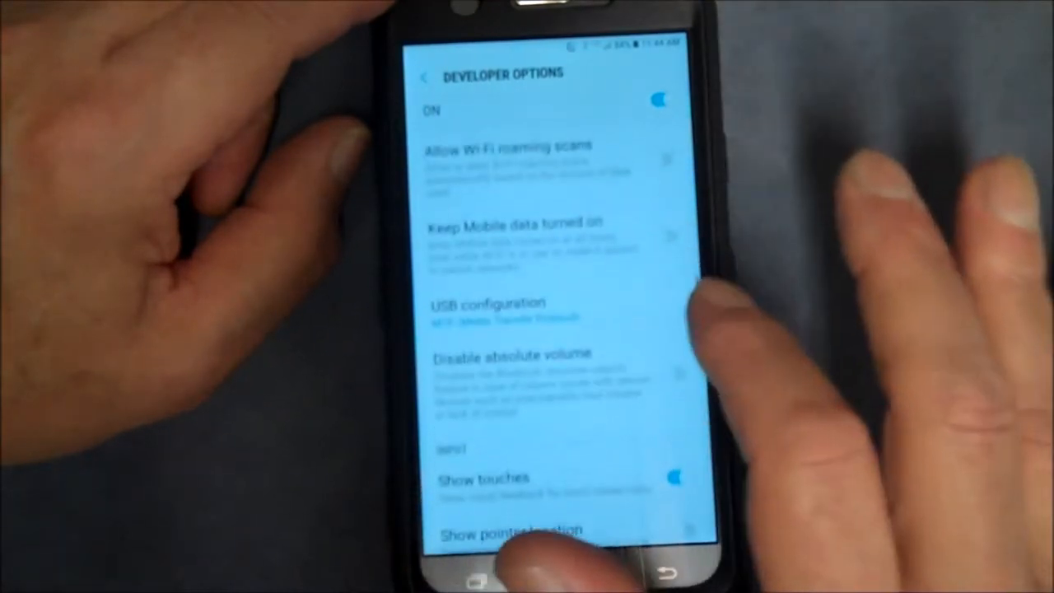
scroll(down, 3)
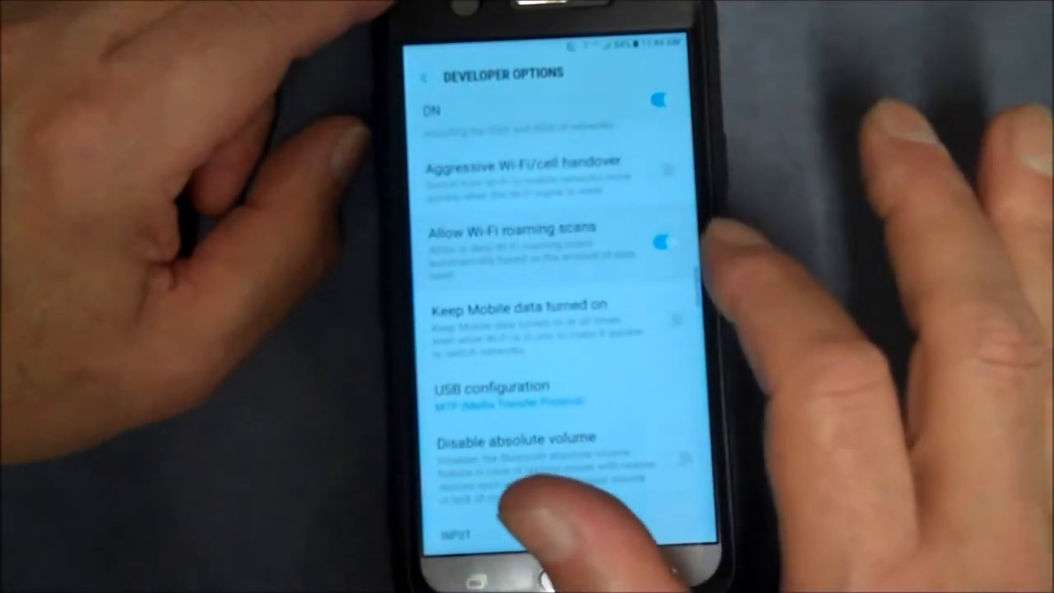
click(662, 240)
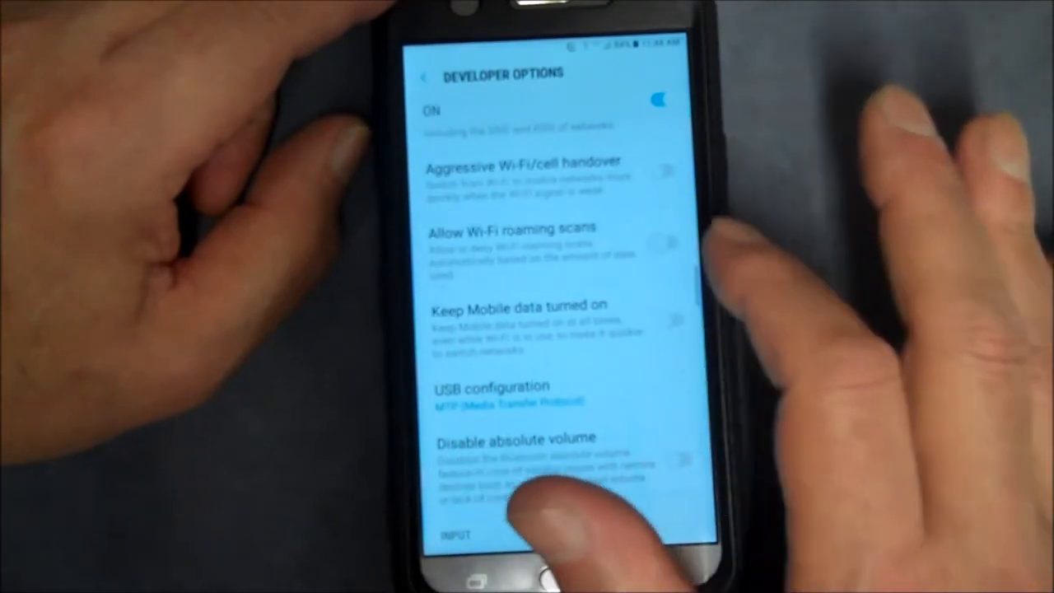
click(662, 241)
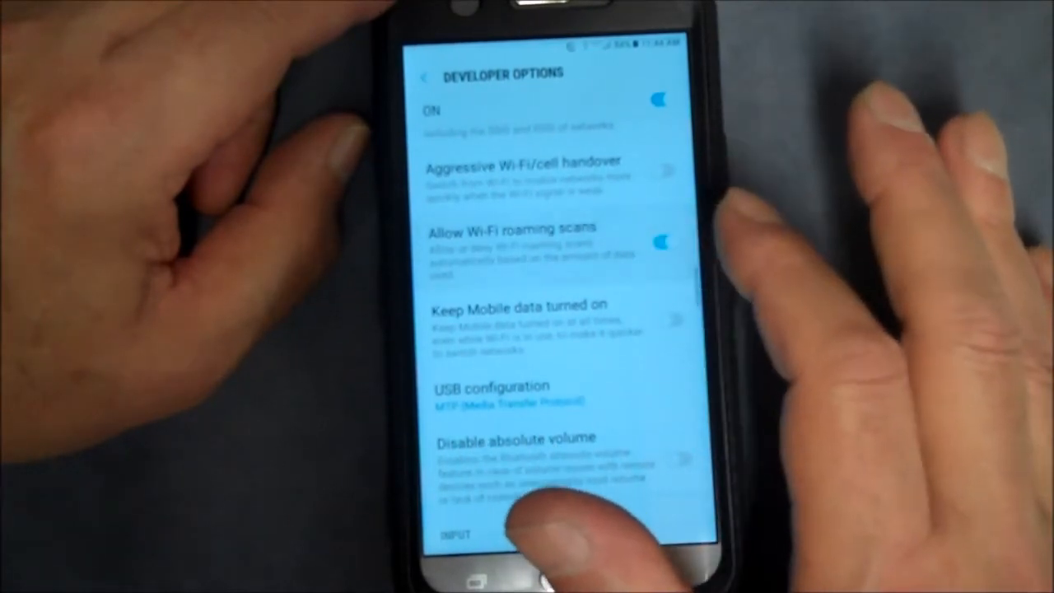
click(667, 321)
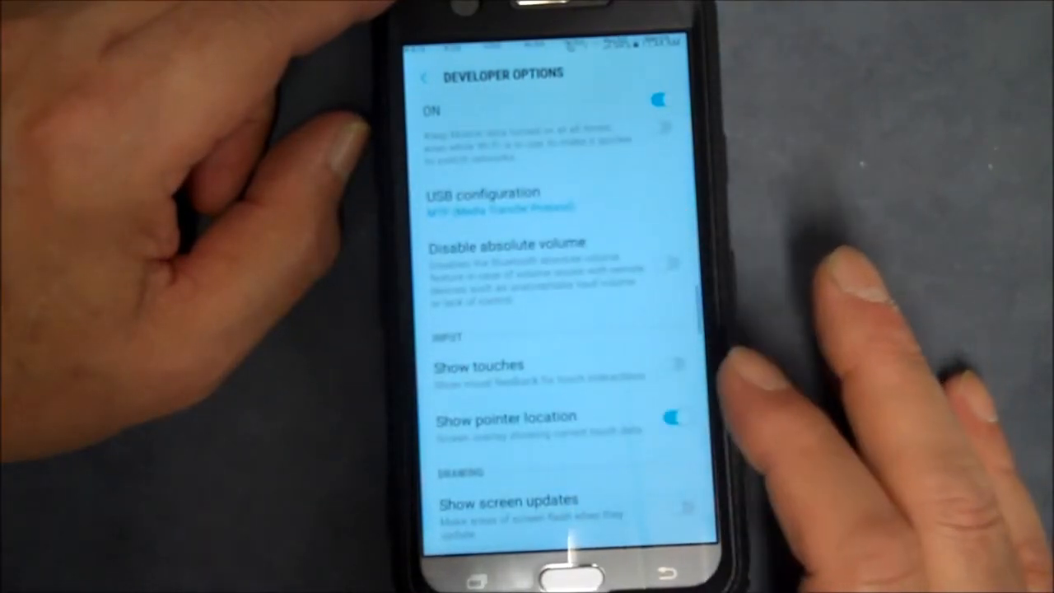
- Scroll further through Developer options toward the touch and pointer overlay settings
scroll(down, 3)
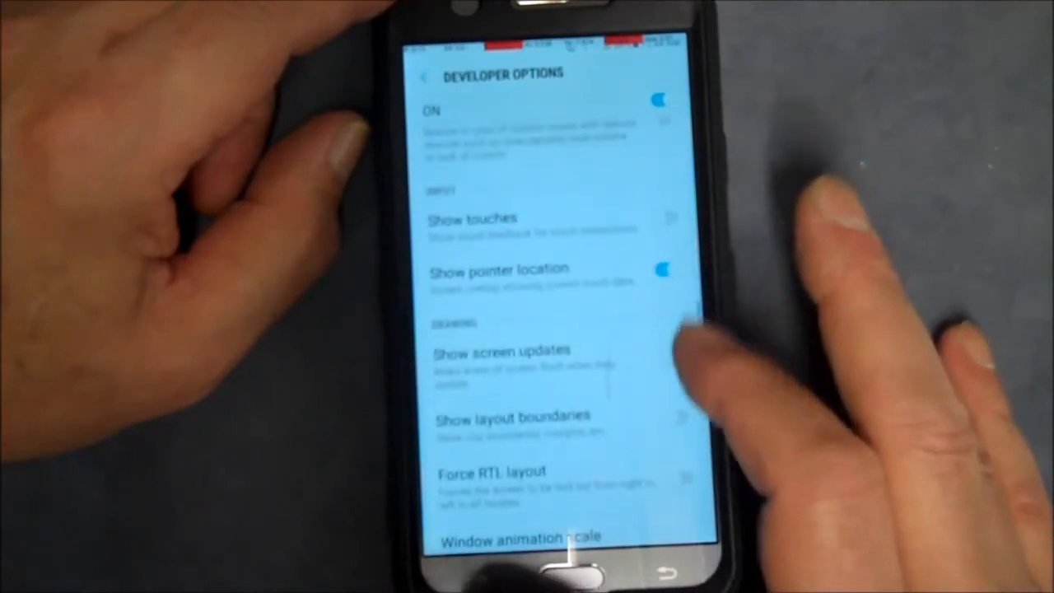
scroll(down, 3)
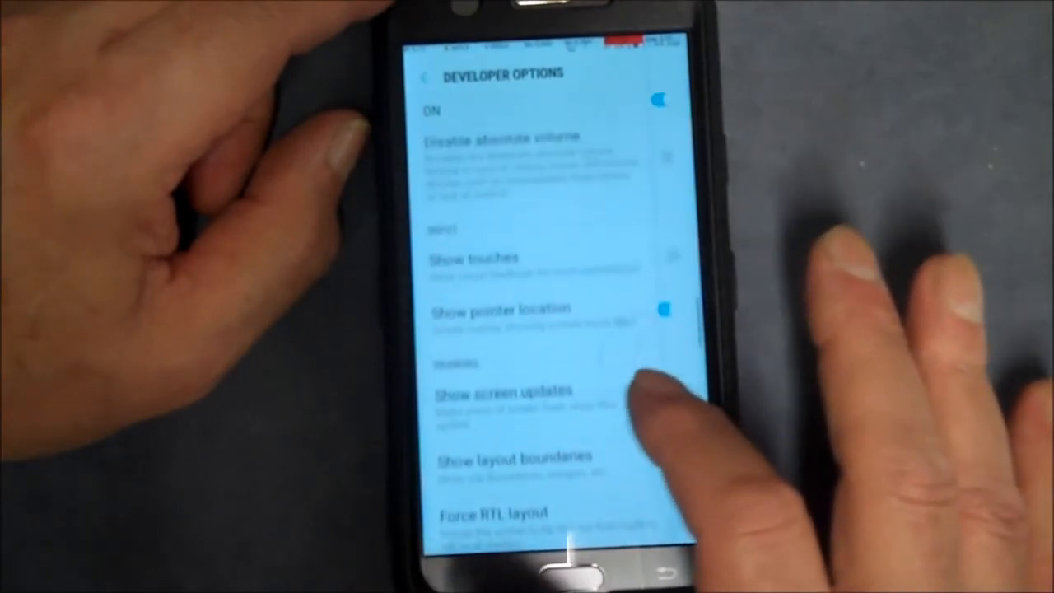
scroll(down, 3)
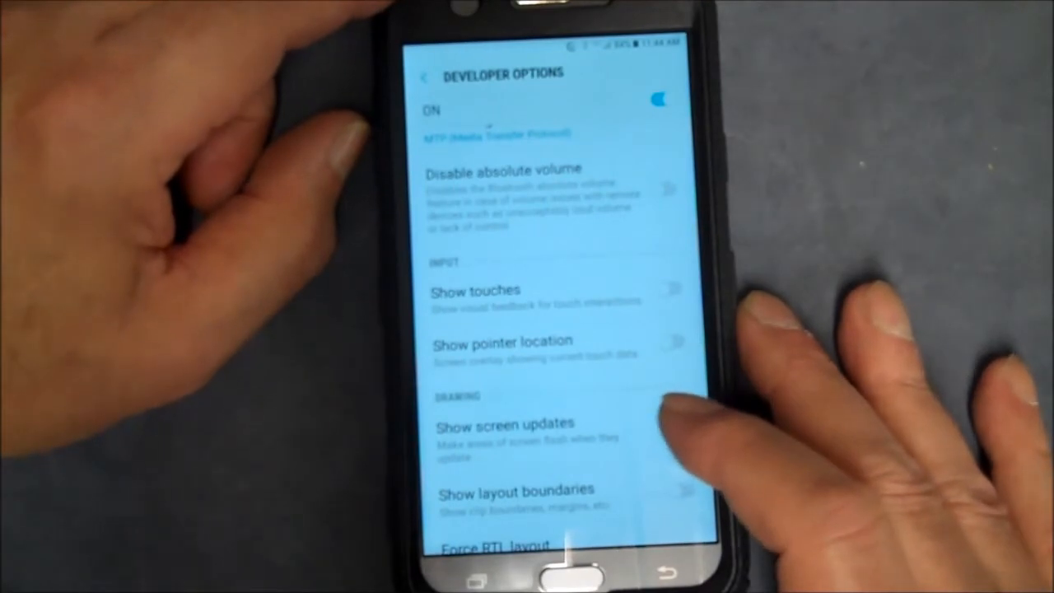
scroll(down, 3)
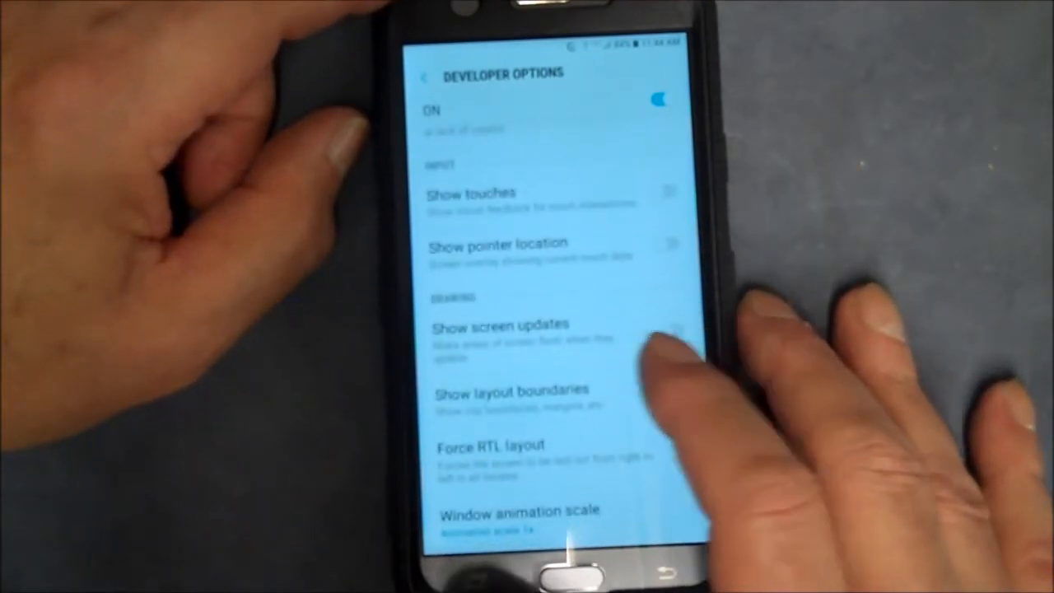
scroll(down, 3)
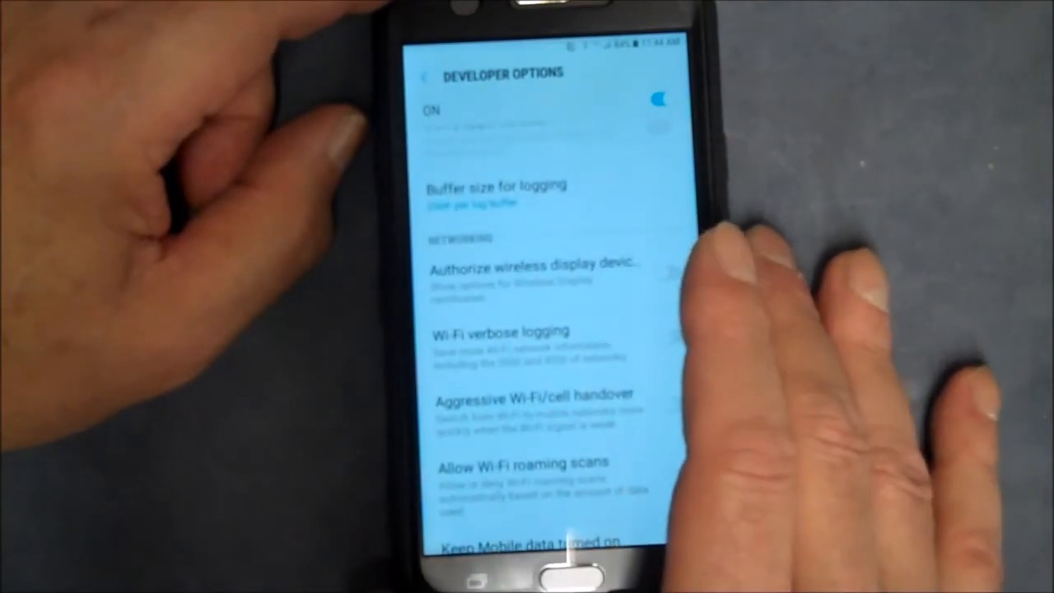
scroll(down, 3)
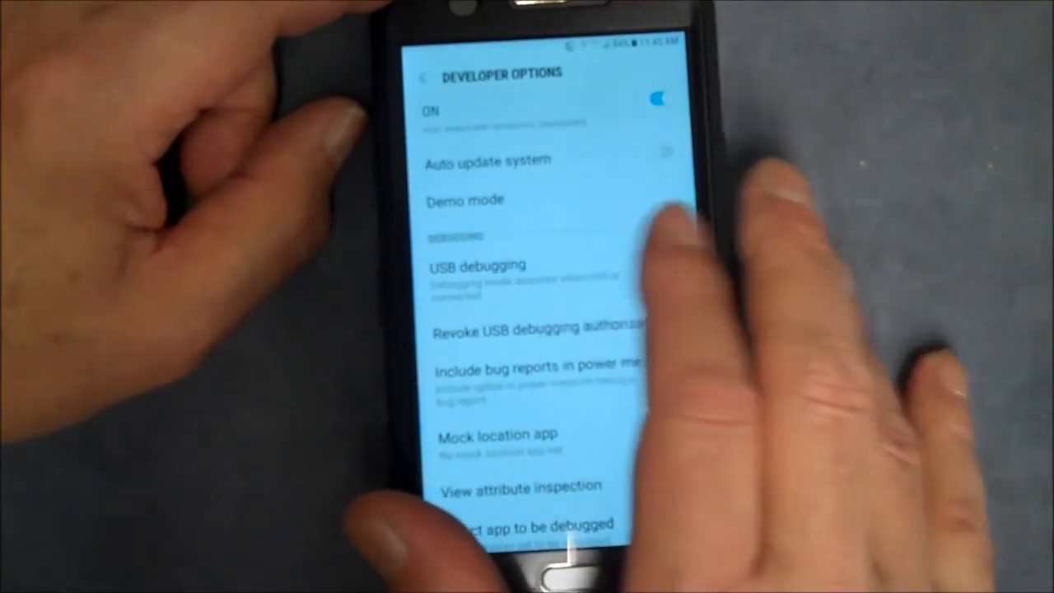
- Switch the Developer options master toggle off, greying out its settings
click(478, 265)
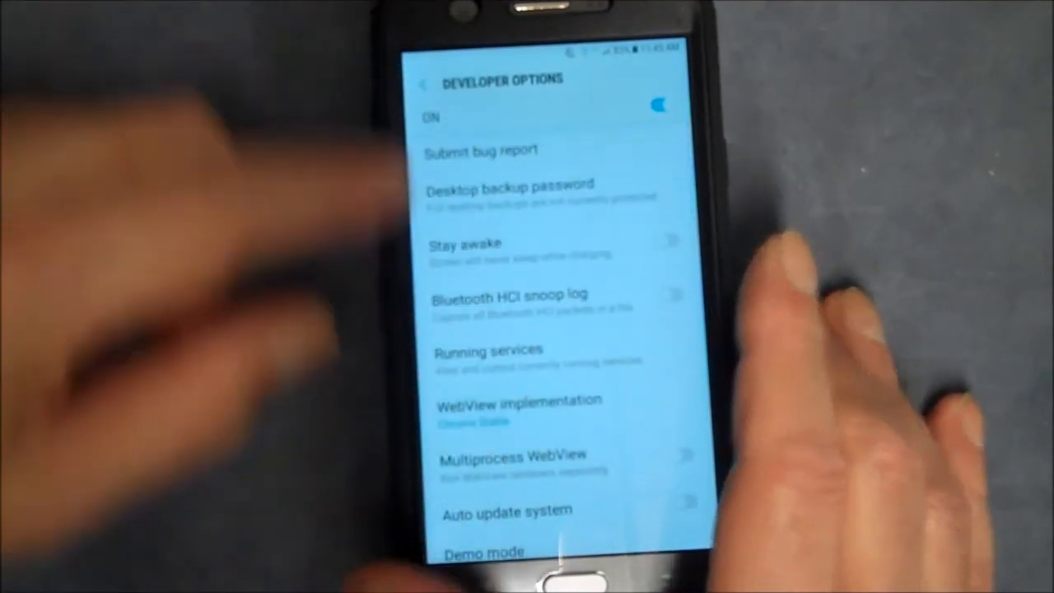
click(659, 105)
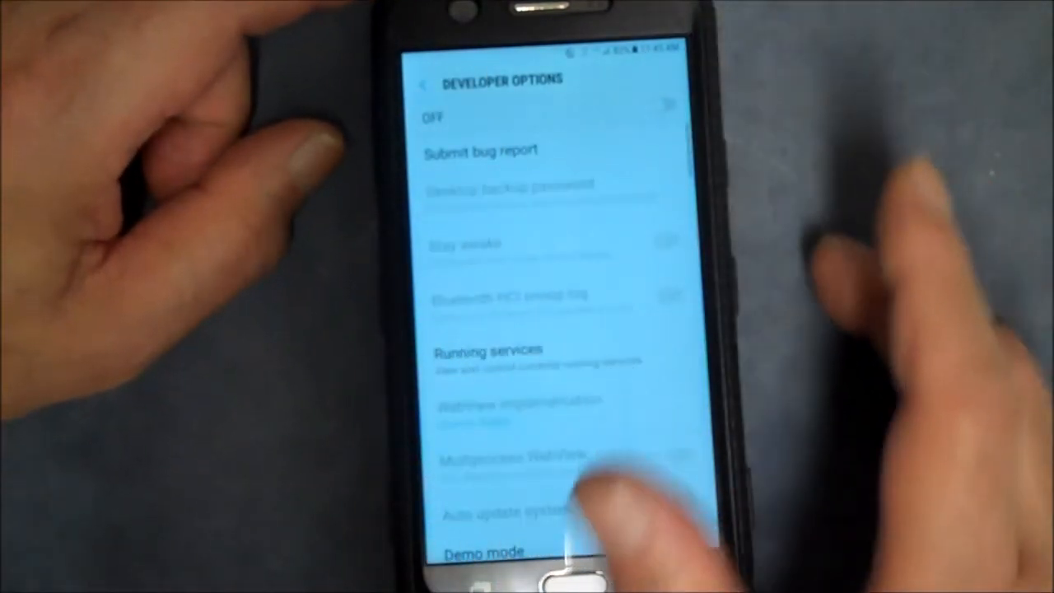